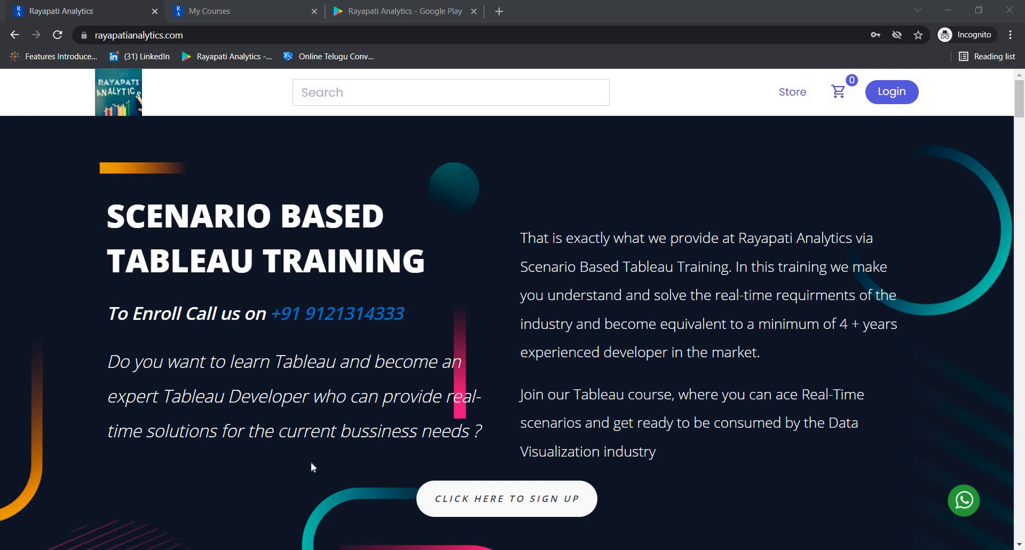
mouse_move(448, 263)
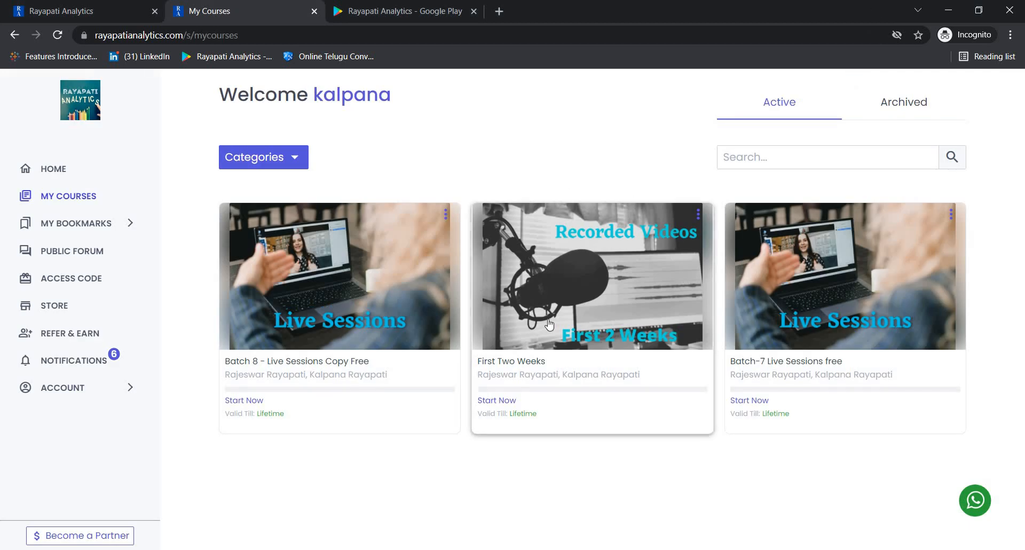
mouse_move(549, 324)
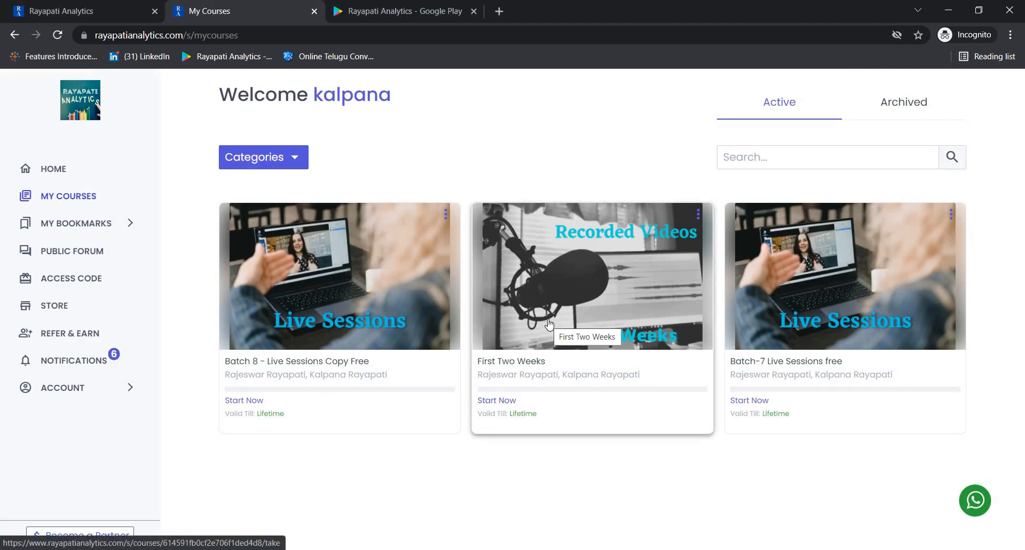
Glance at the Rayapati Analytics Google Play results, then return to the My Courses page.
click(404, 10)
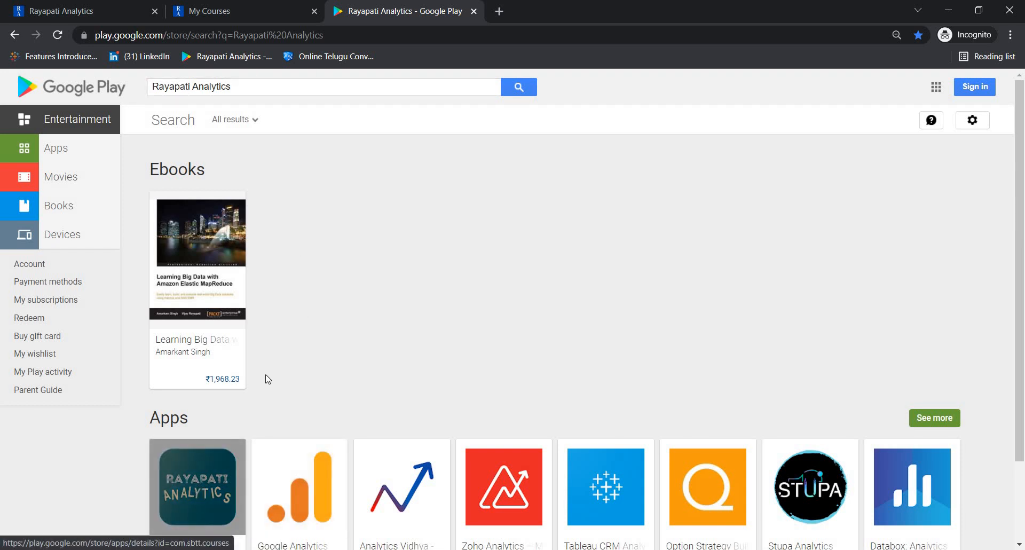
click(242, 11)
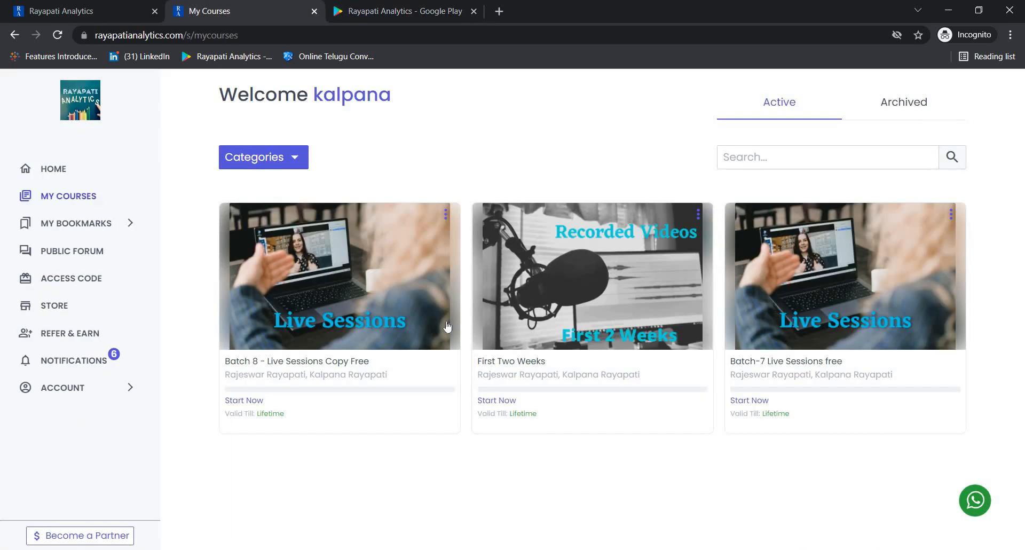
mouse_move(517, 114)
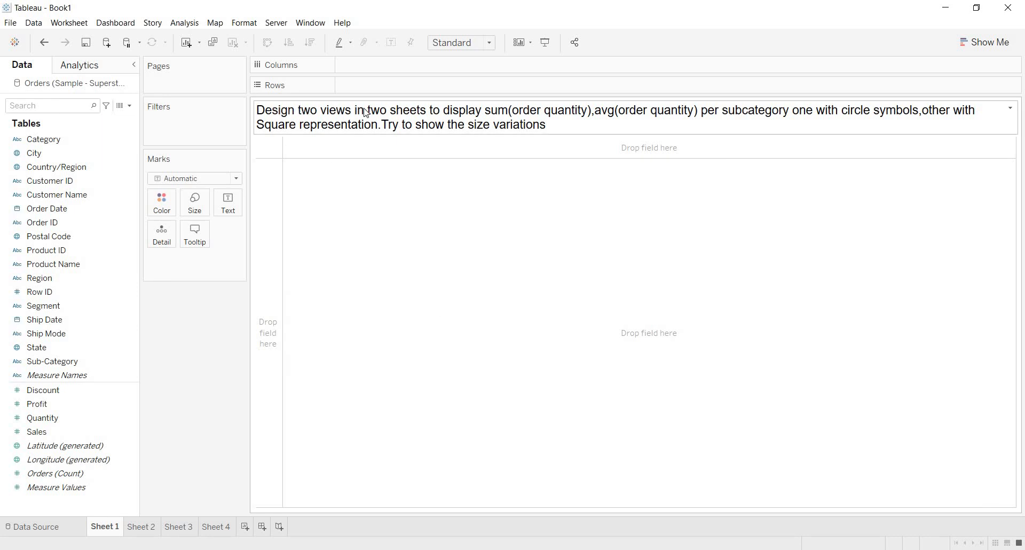
mouse_move(483, 117)
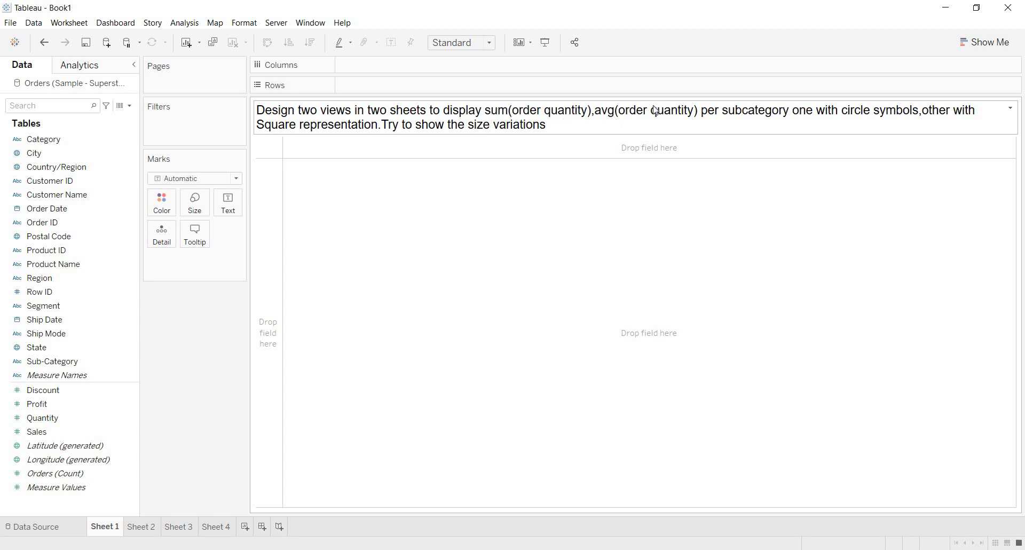
mouse_move(757, 119)
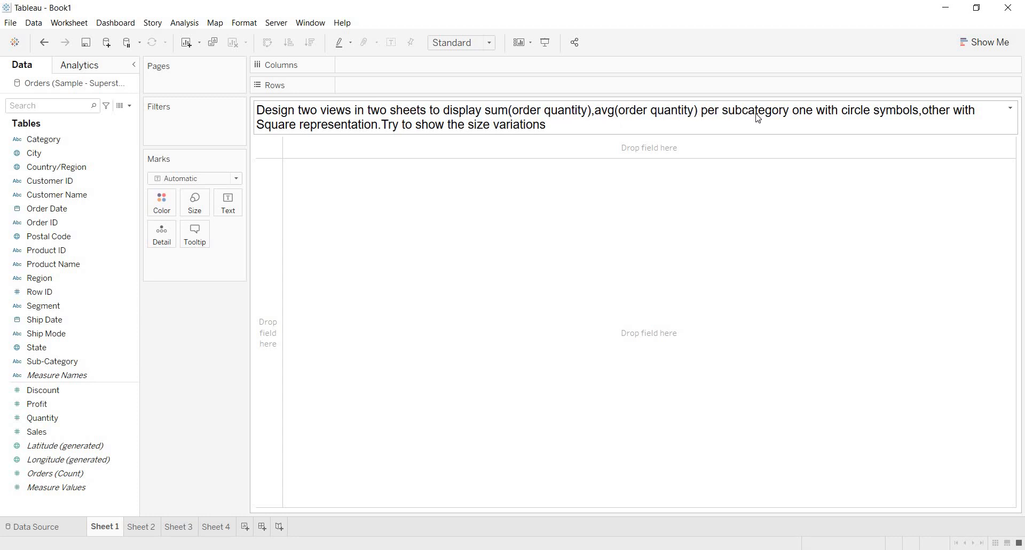
mouse_move(866, 123)
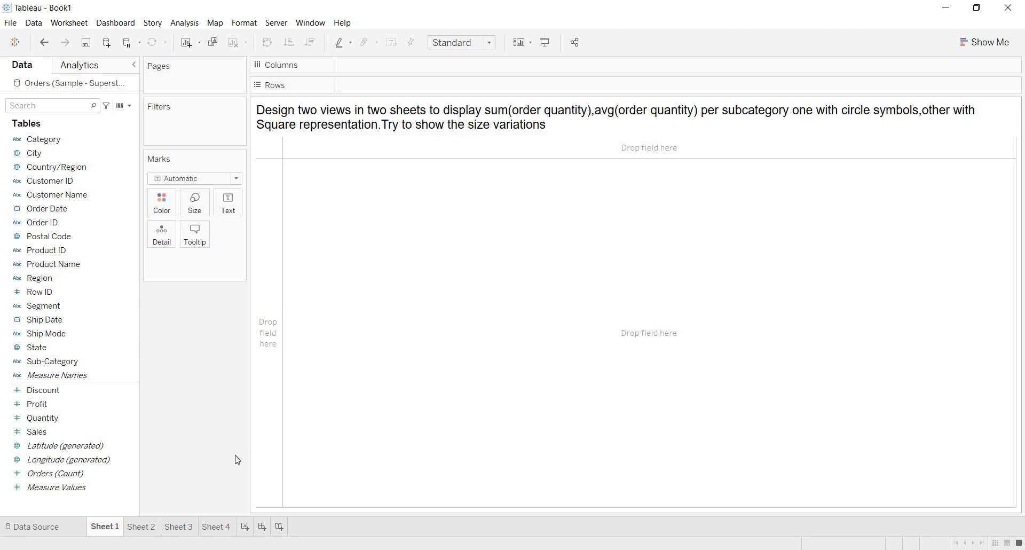
Place Sub-Category on the Rows shelf to list the 17 sub-categories.
click(53, 361)
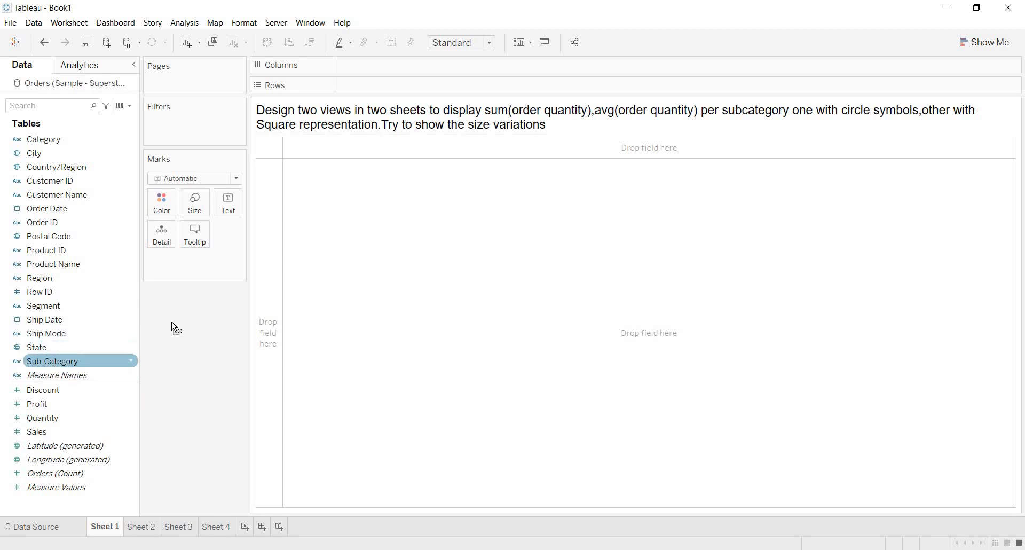
drag(52, 361, 347, 87)
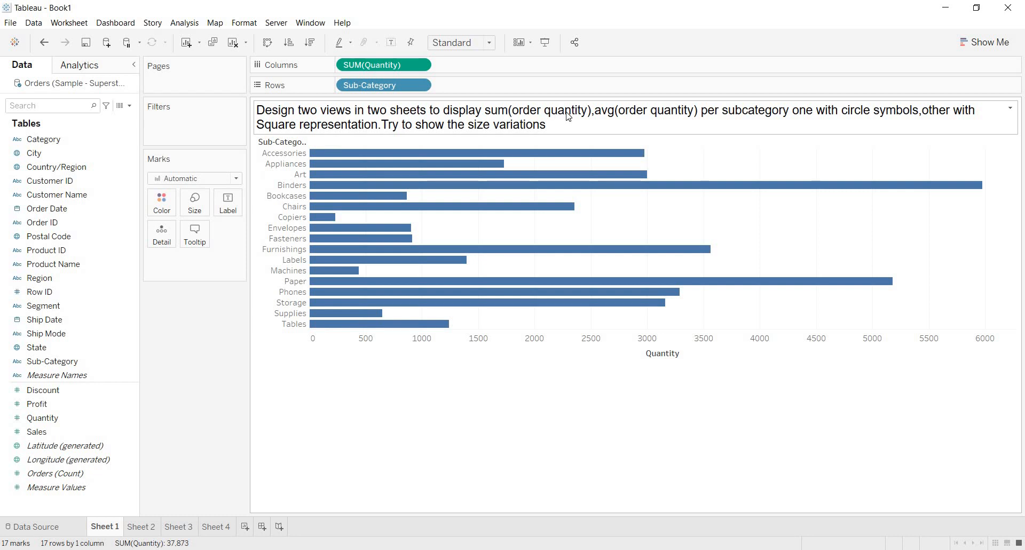
mouse_move(353, 124)
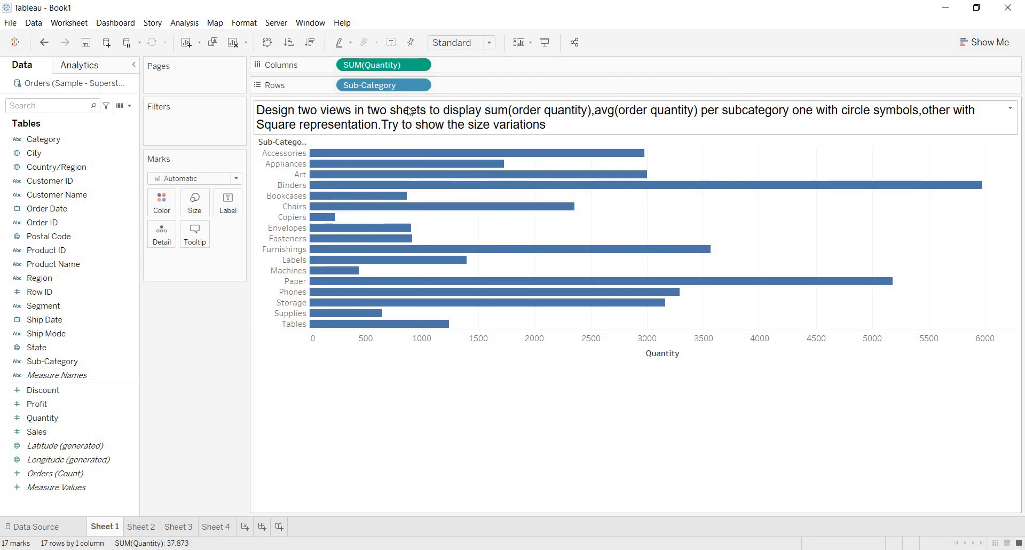
mouse_move(860, 106)
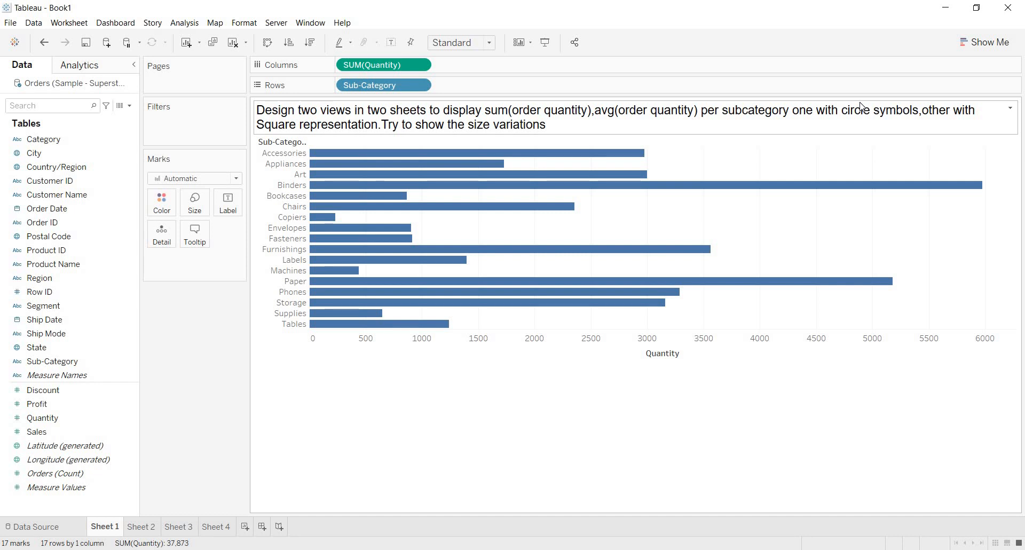
mouse_move(510, 249)
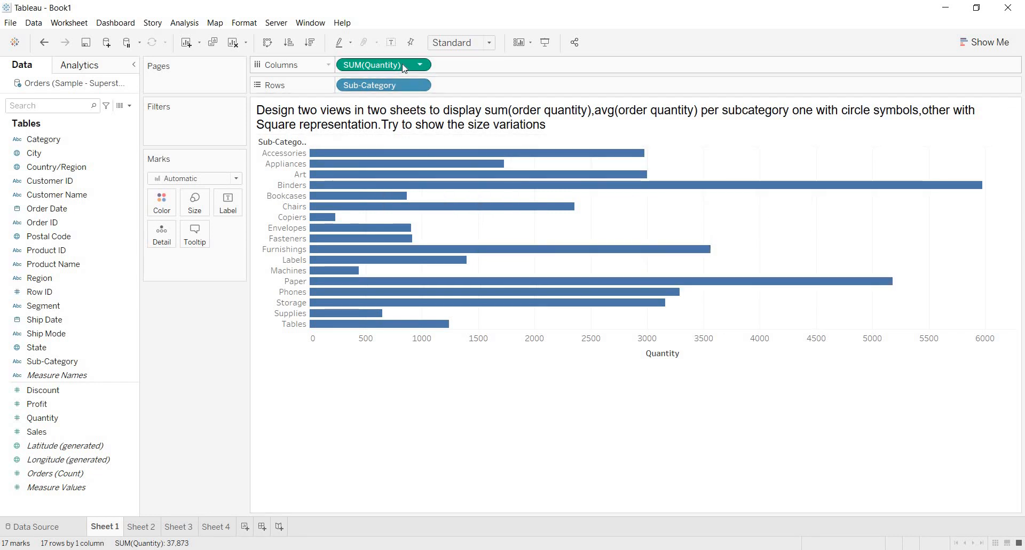
mouse_move(487, 195)
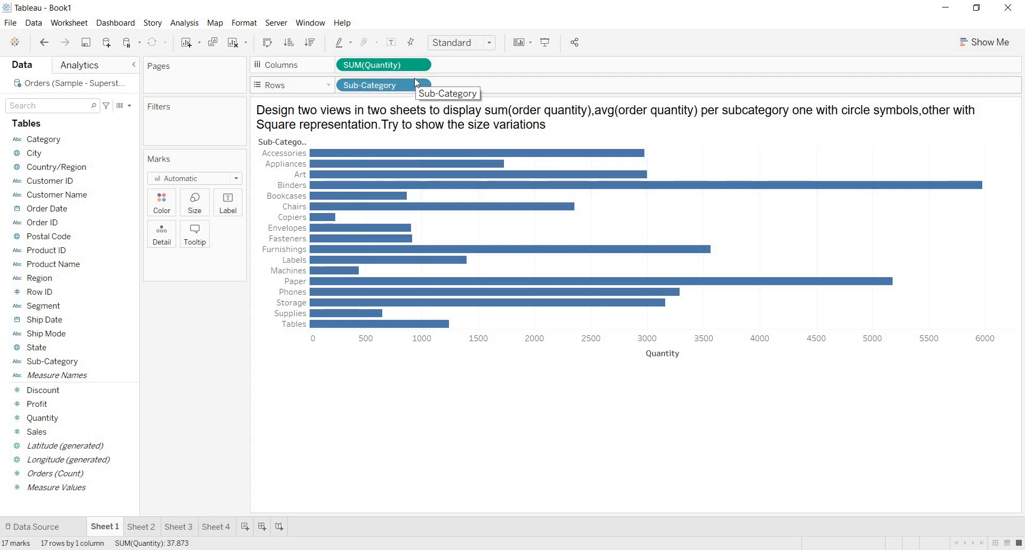
mouse_move(430, 174)
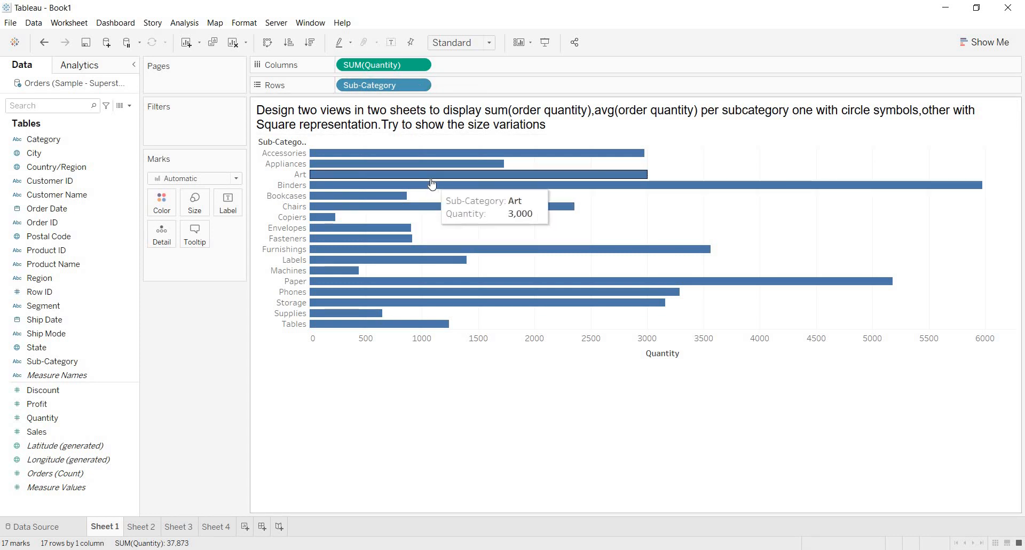
mouse_move(519, 179)
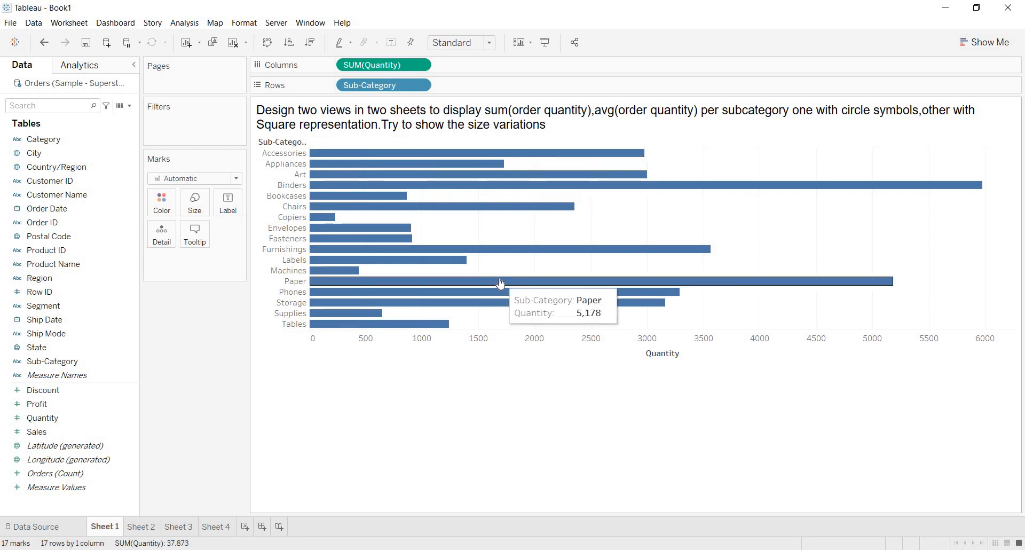
mouse_move(173, 191)
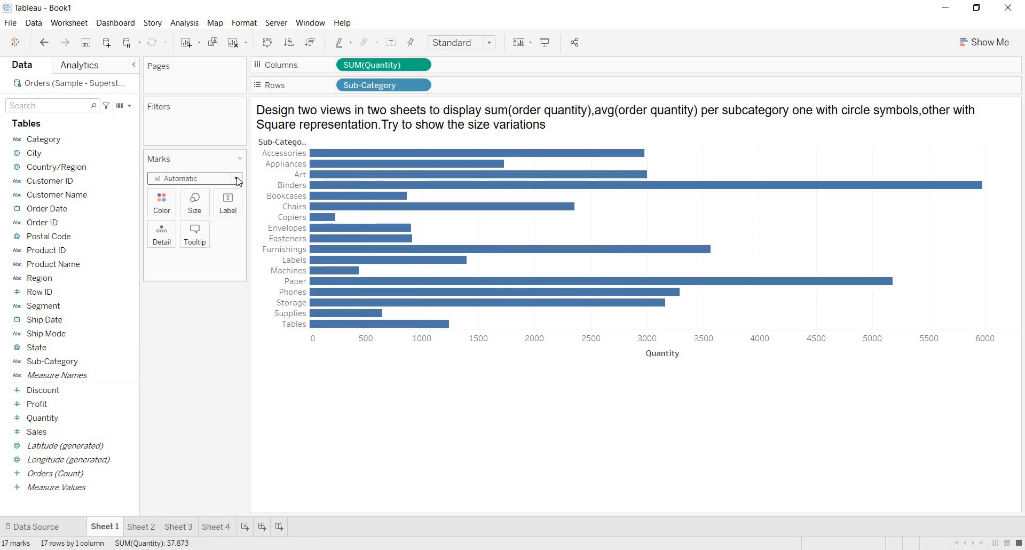
mouse_move(195, 178)
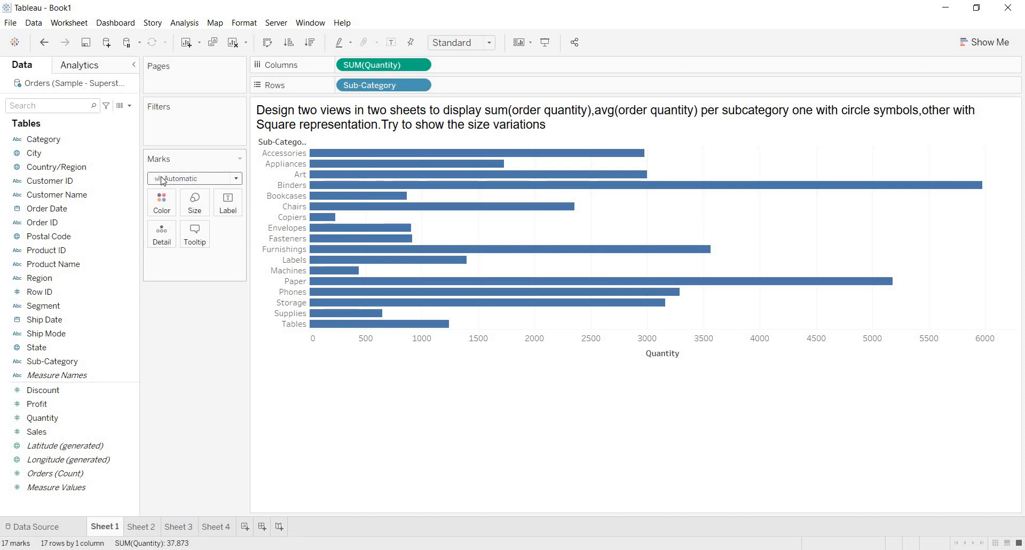
mouse_move(237, 182)
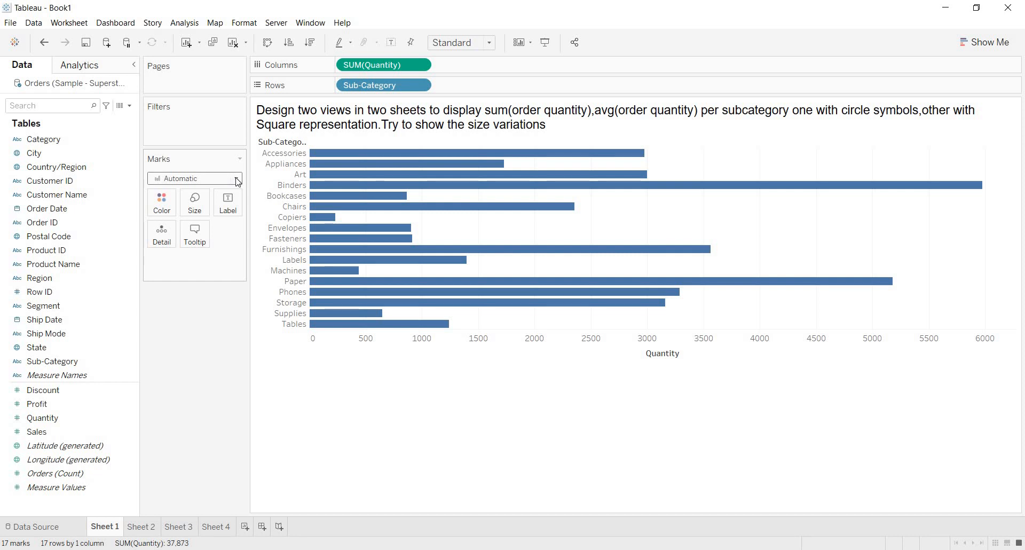
click(194, 179)
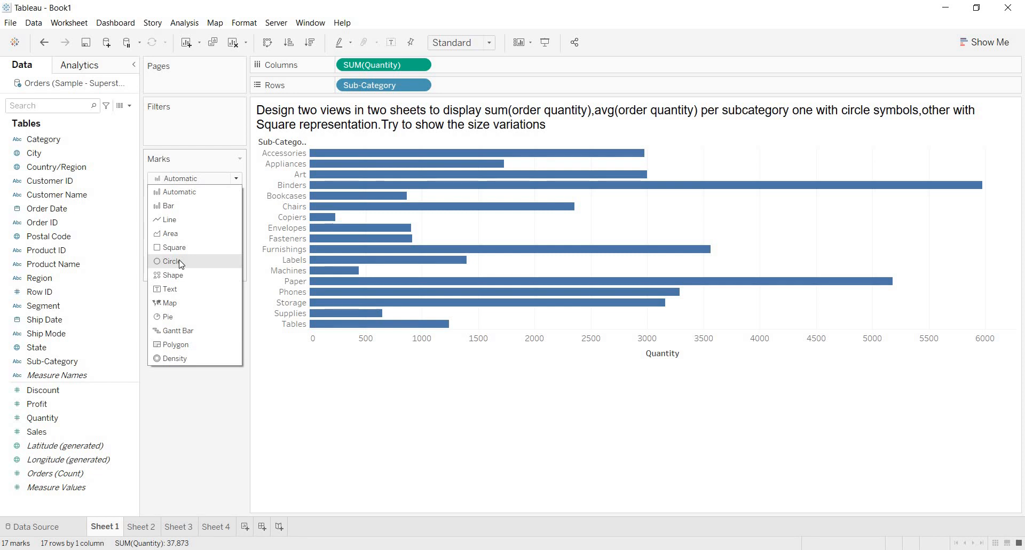
click(172, 261)
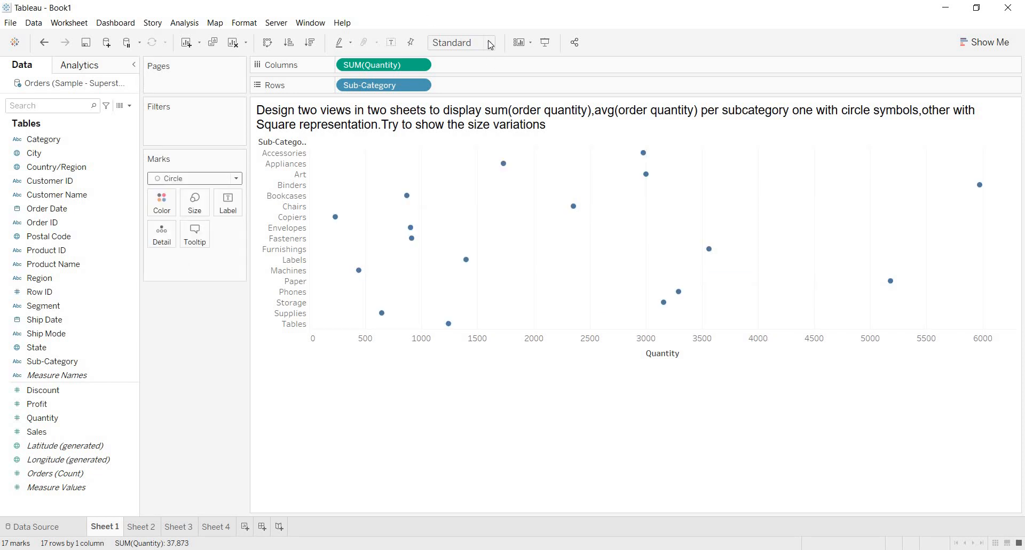
click(488, 43)
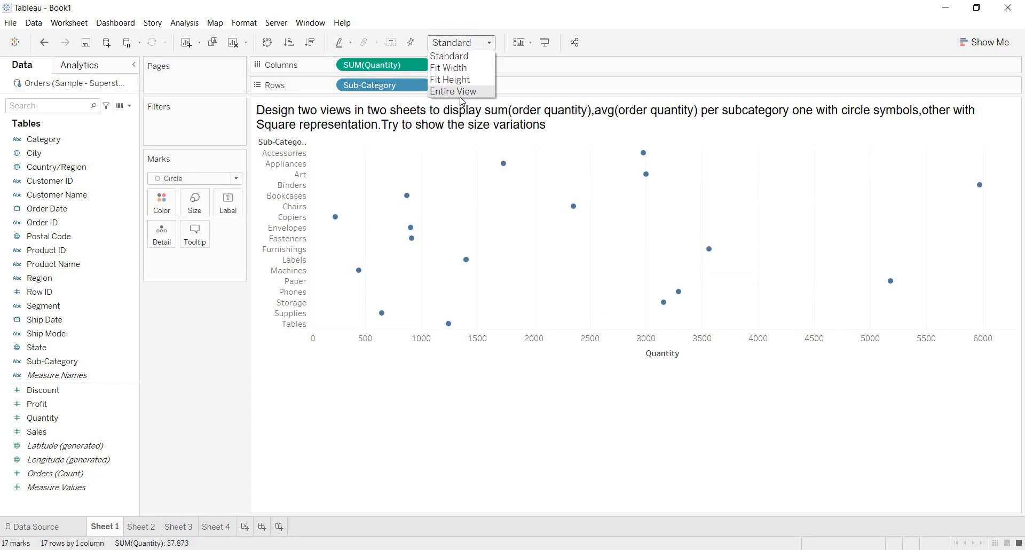
click(453, 90)
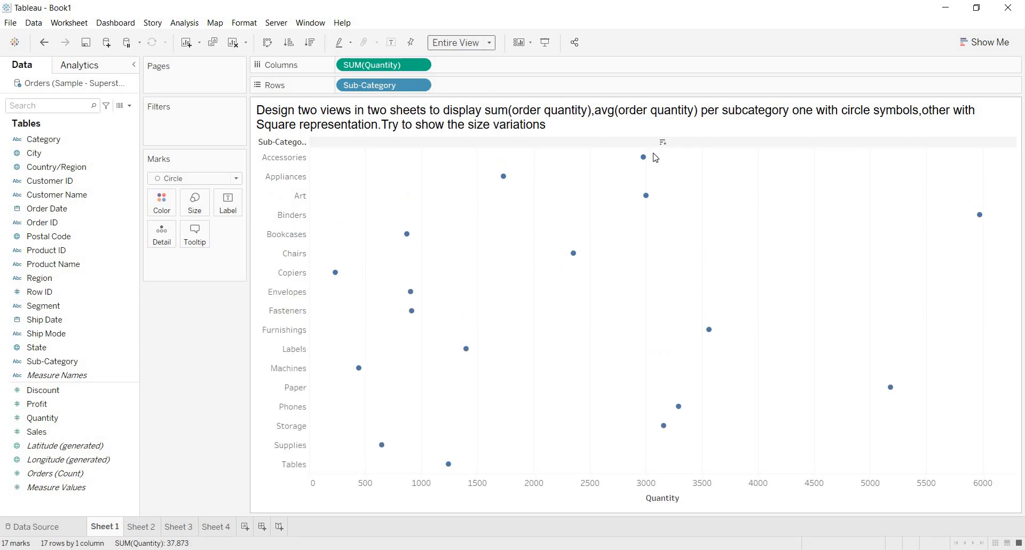
mouse_move(570, 249)
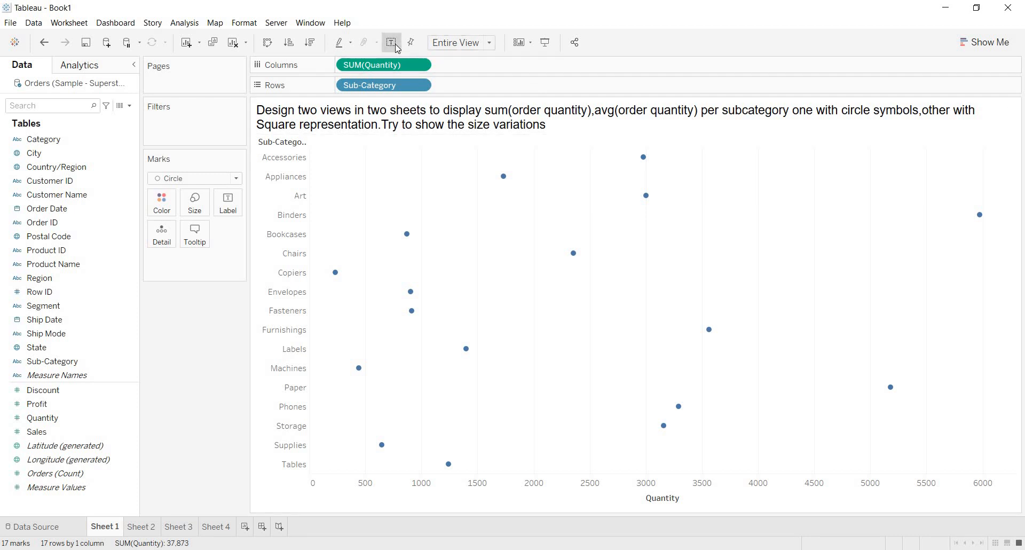
click(390, 41)
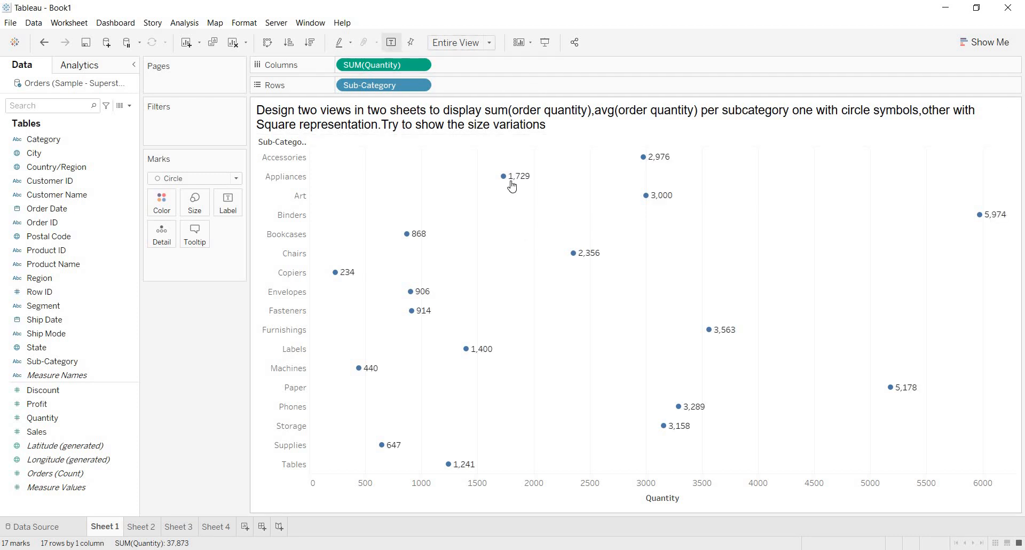
mouse_move(530, 184)
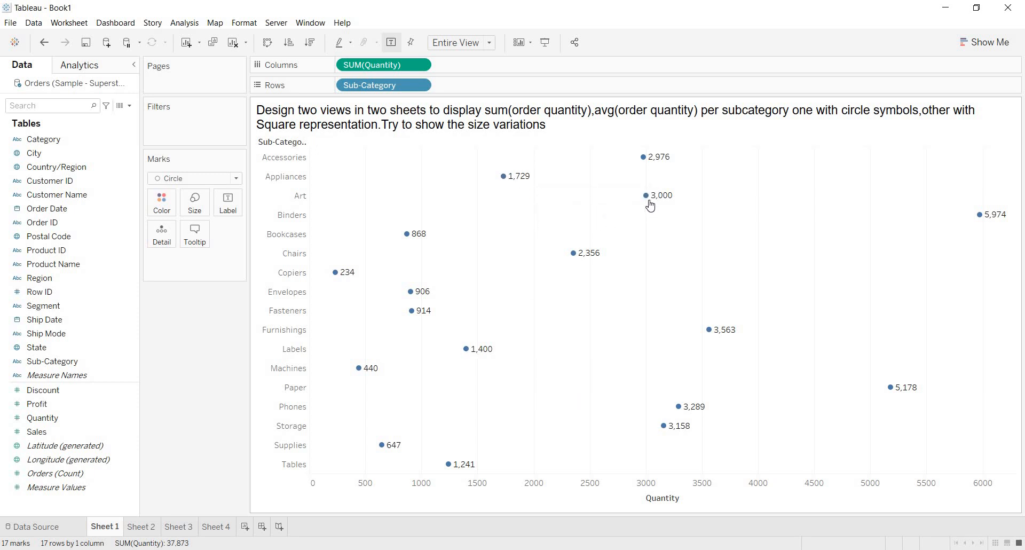
mouse_move(709, 330)
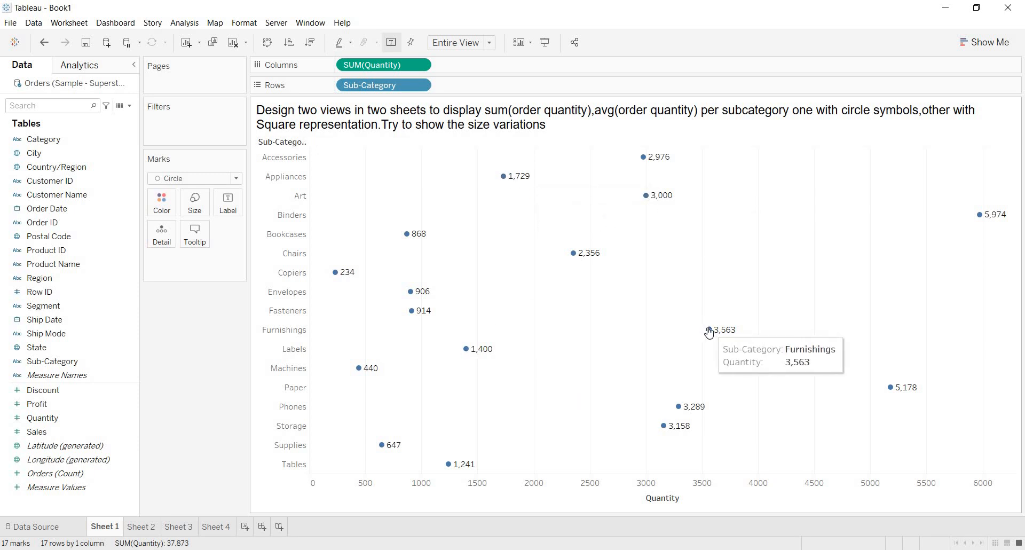
mouse_move(617, 303)
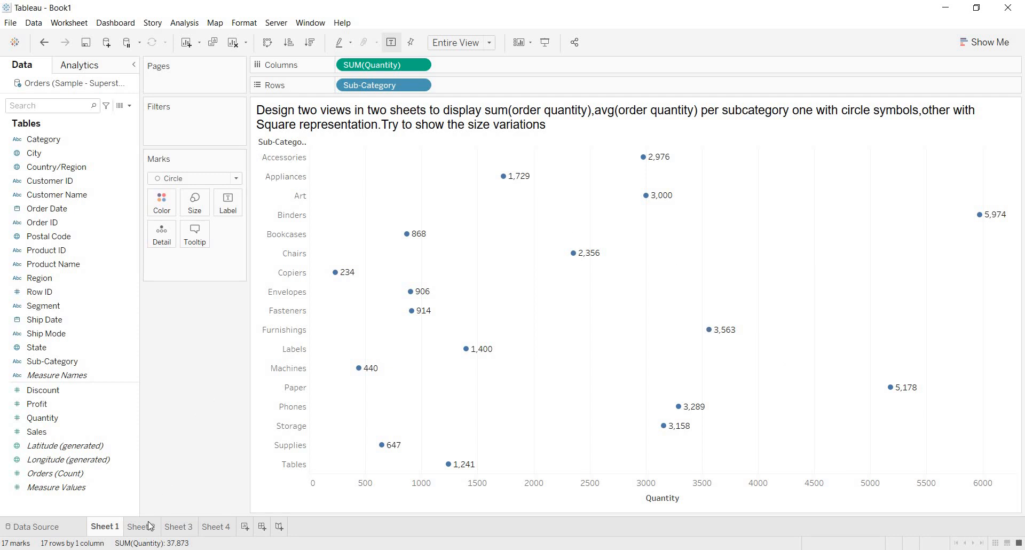
Add Sub-Category to Sheet 2's rows, then return to the Sheet 1 circle plot and pick the Quantity field.
click(141, 526)
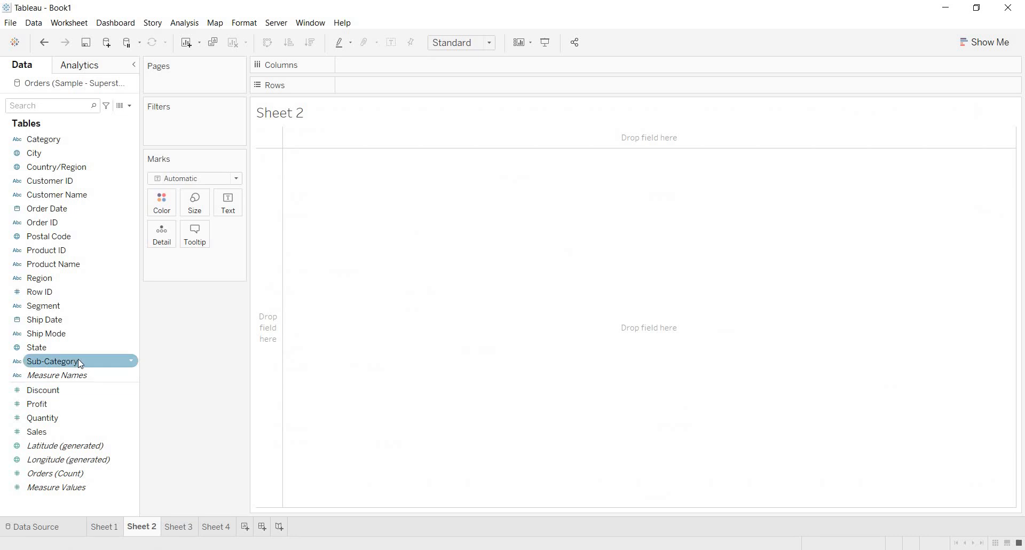
drag(53, 360, 370, 85)
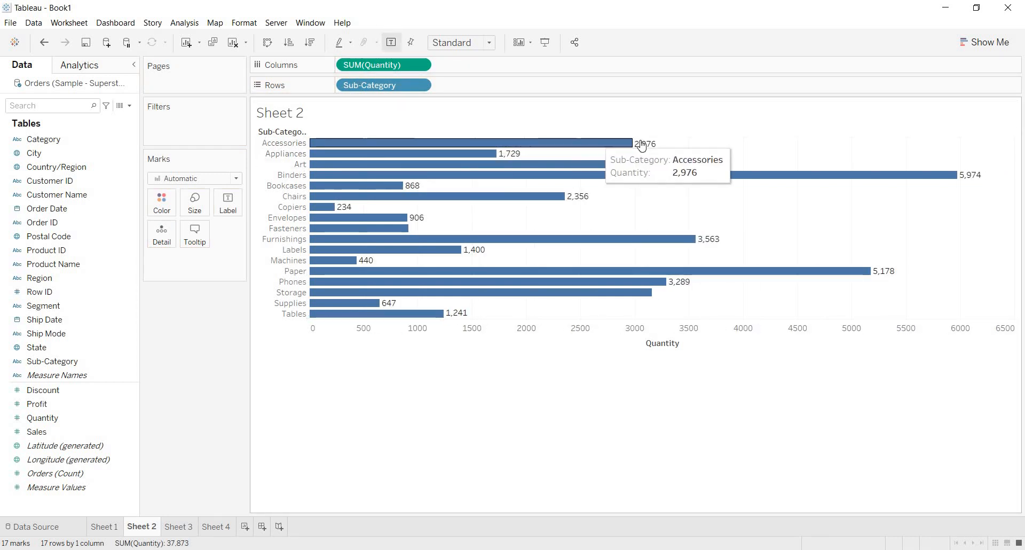
click(104, 526)
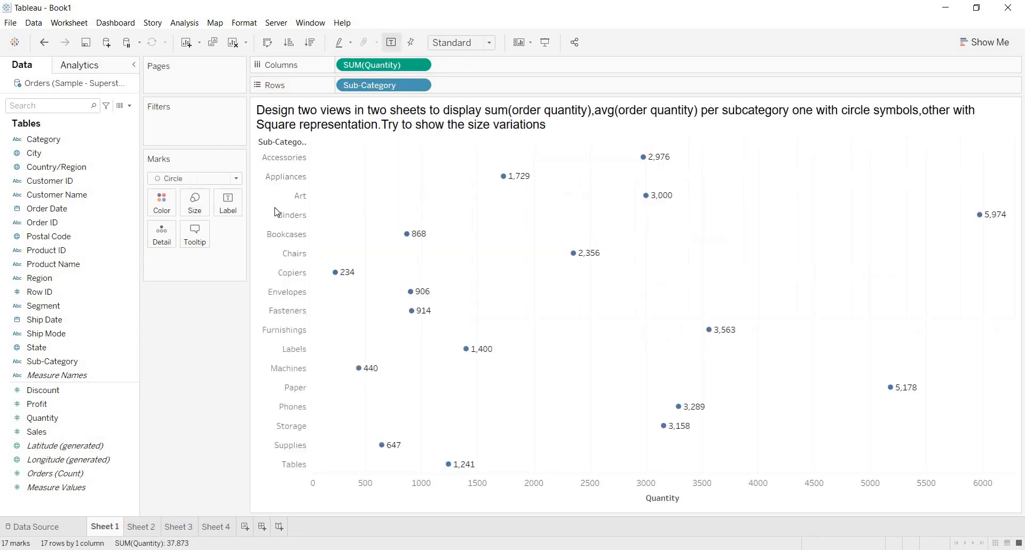
click(458, 43)
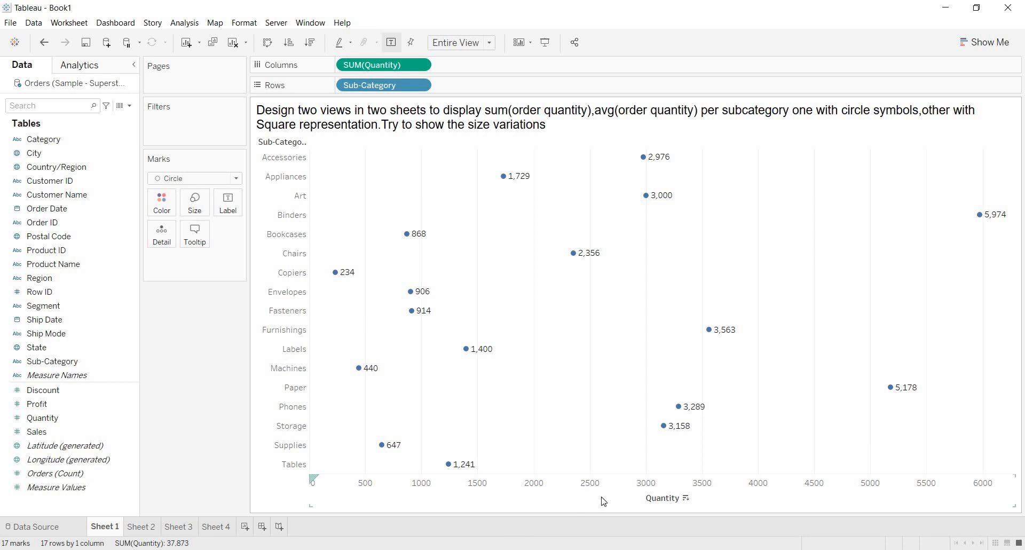
mouse_move(672, 498)
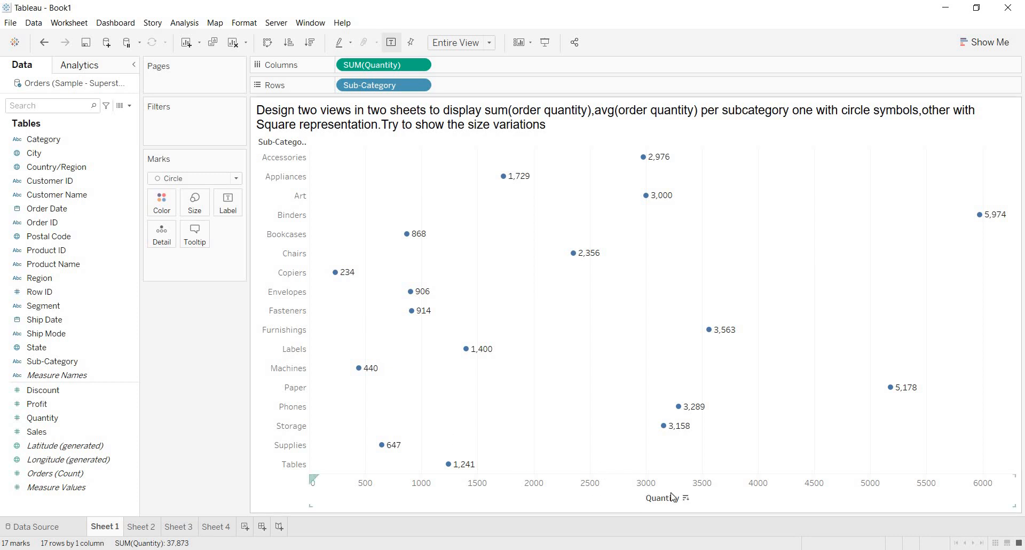
mouse_move(567, 492)
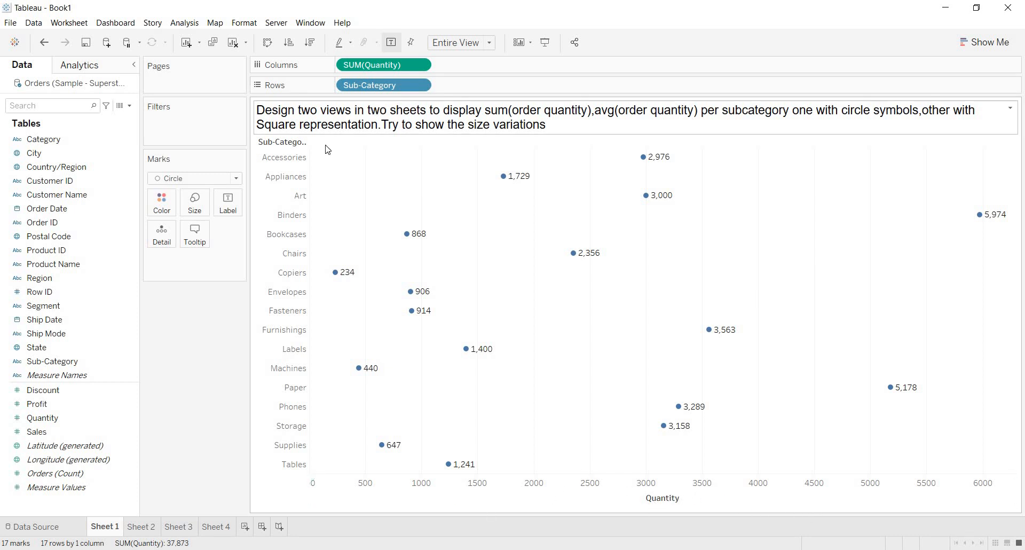
mouse_move(486, 156)
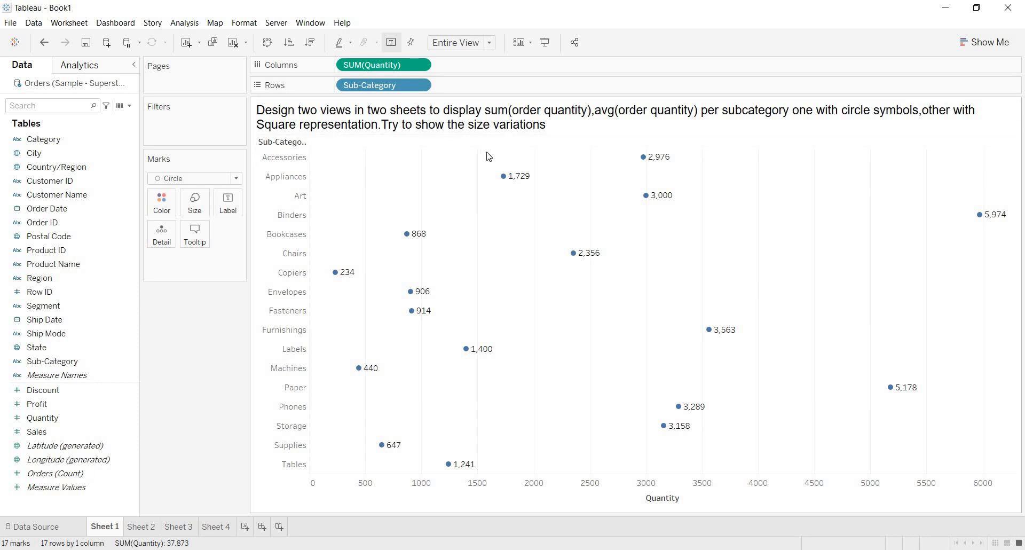
mouse_move(659, 163)
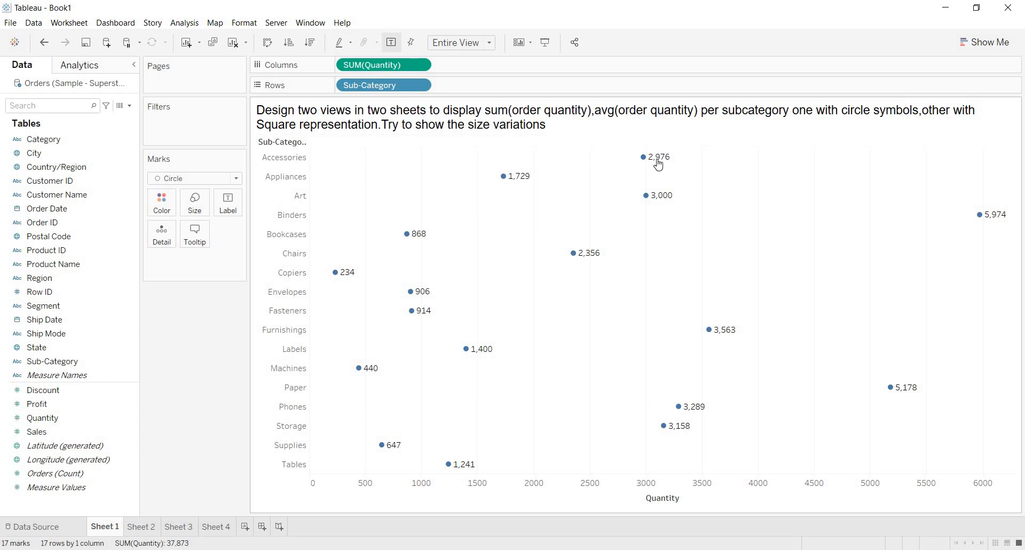
mouse_move(643, 157)
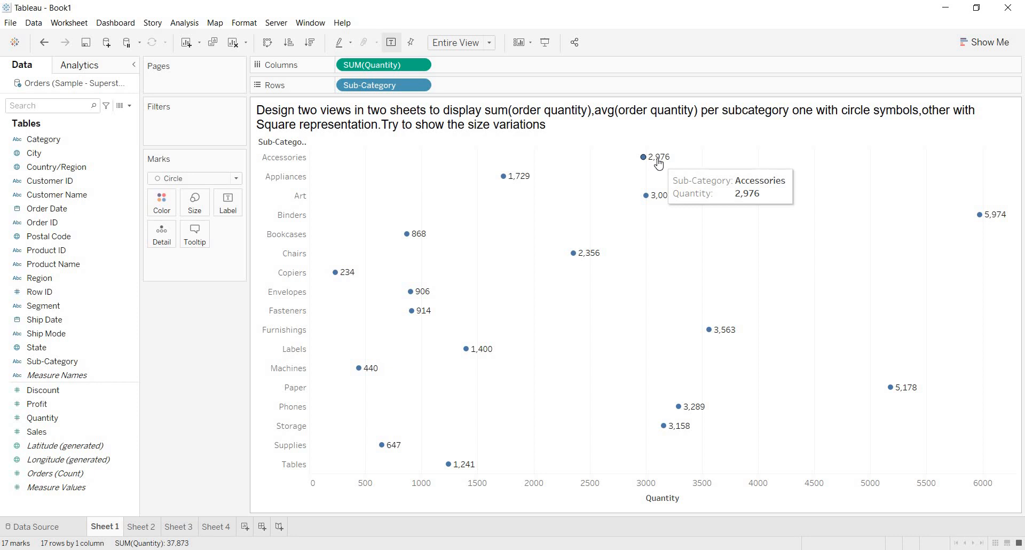
mouse_move(660, 467)
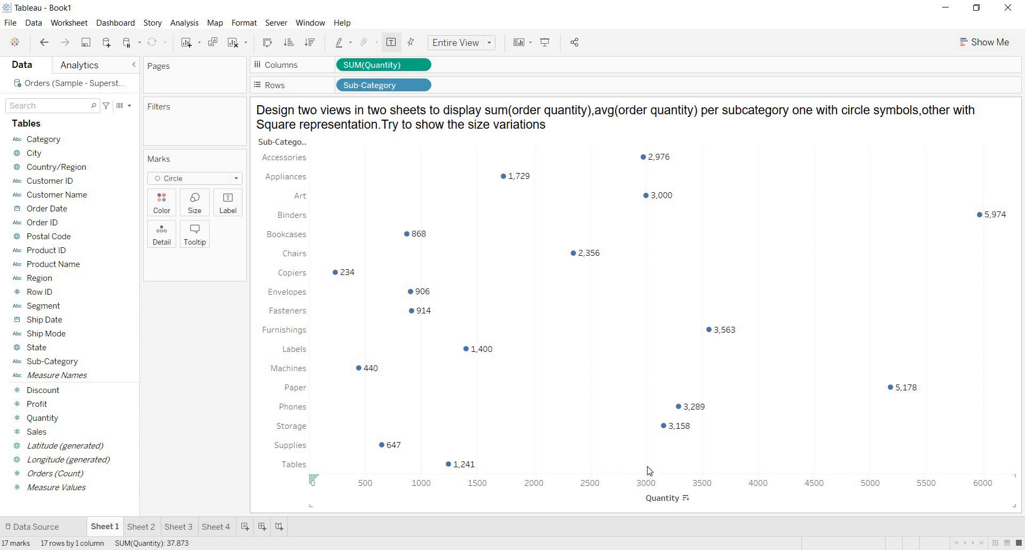
mouse_move(646, 153)
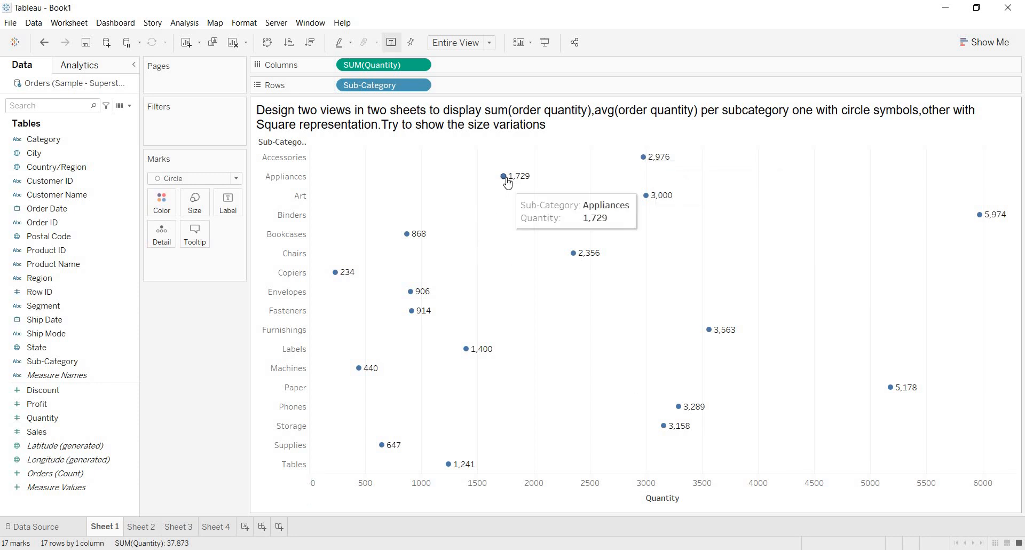
mouse_move(511, 191)
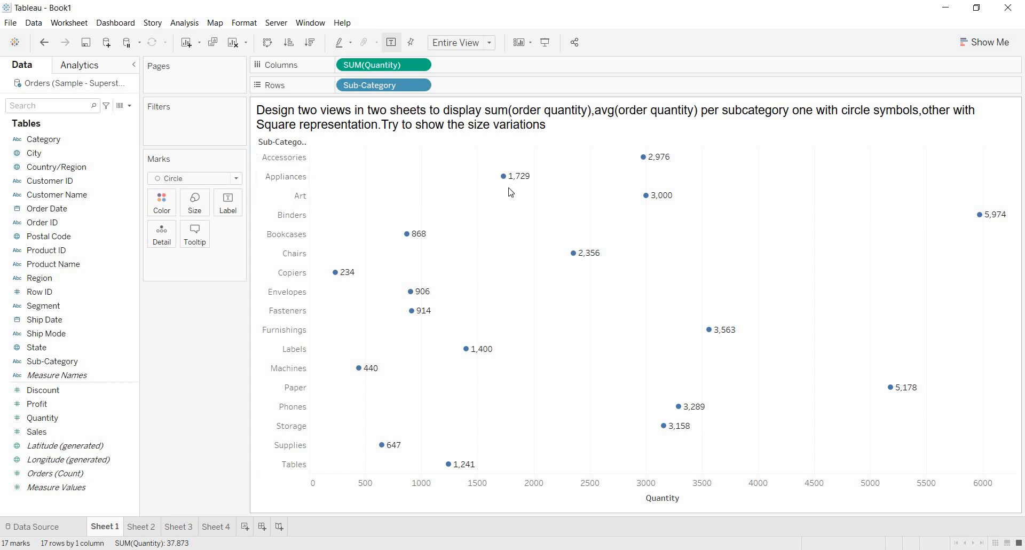
mouse_move(446, 464)
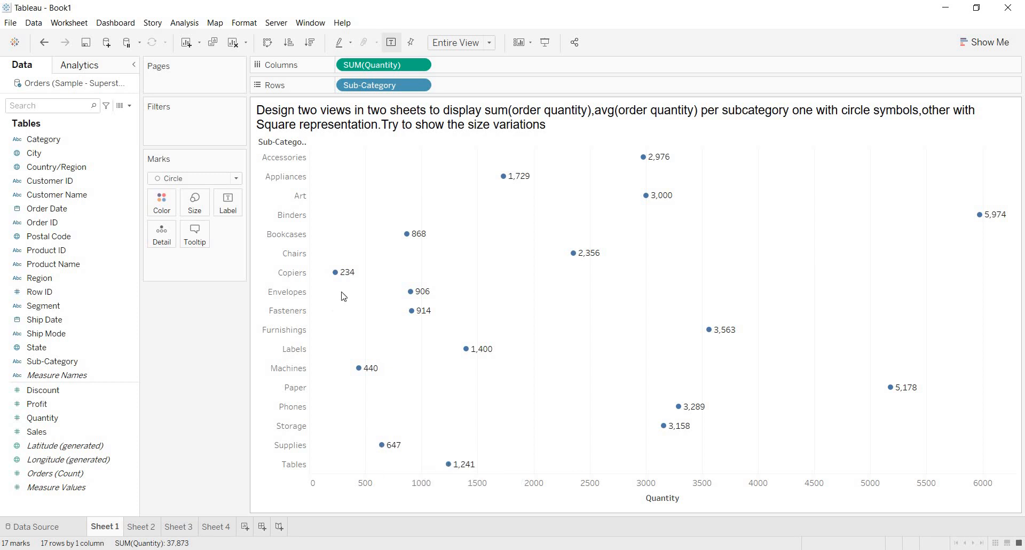
mouse_move(582, 423)
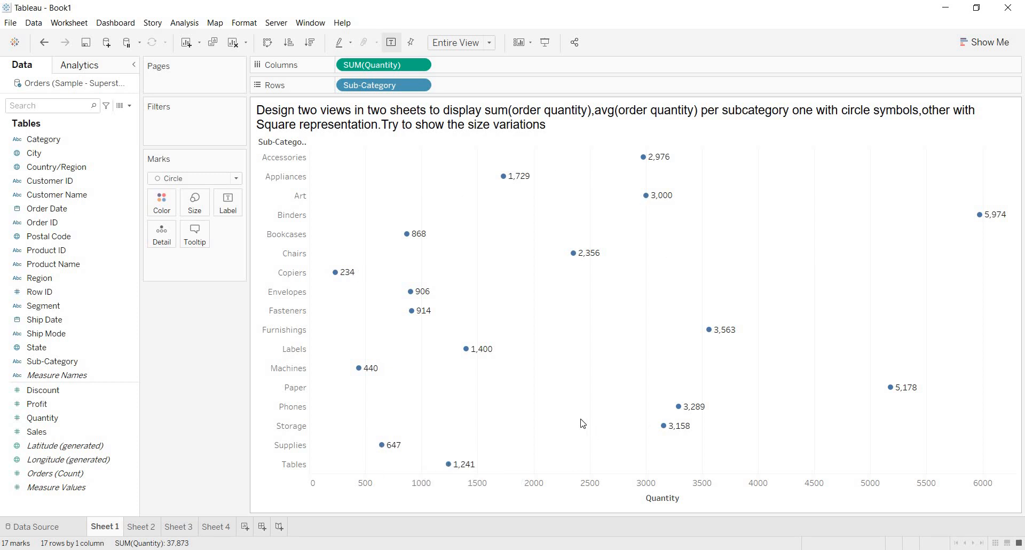
mouse_move(334, 273)
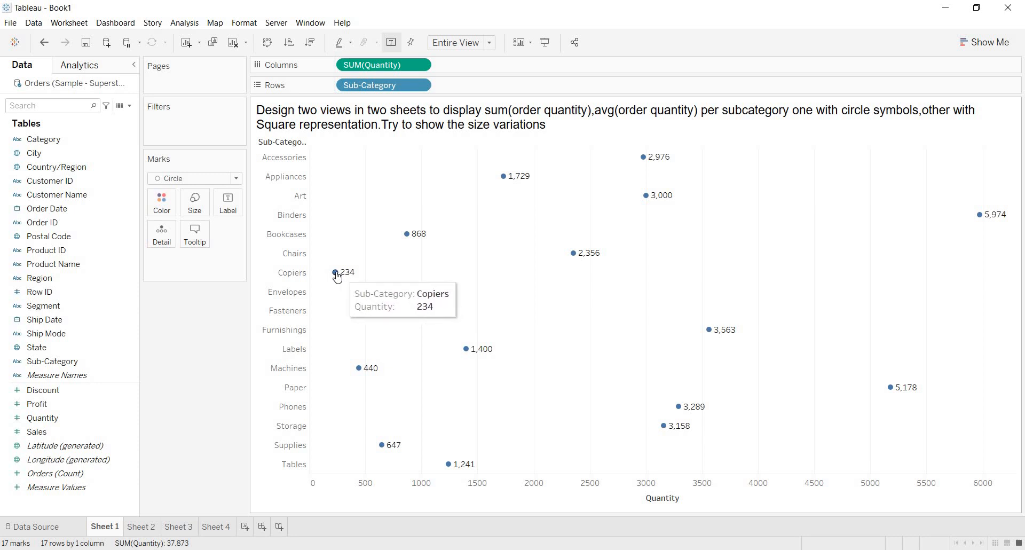
mouse_move(619, 299)
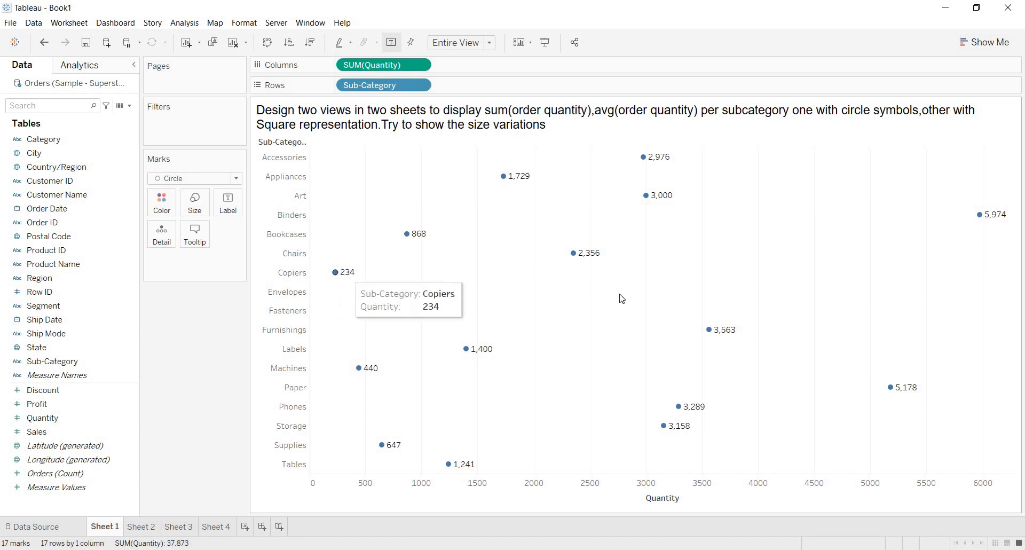
mouse_move(979, 217)
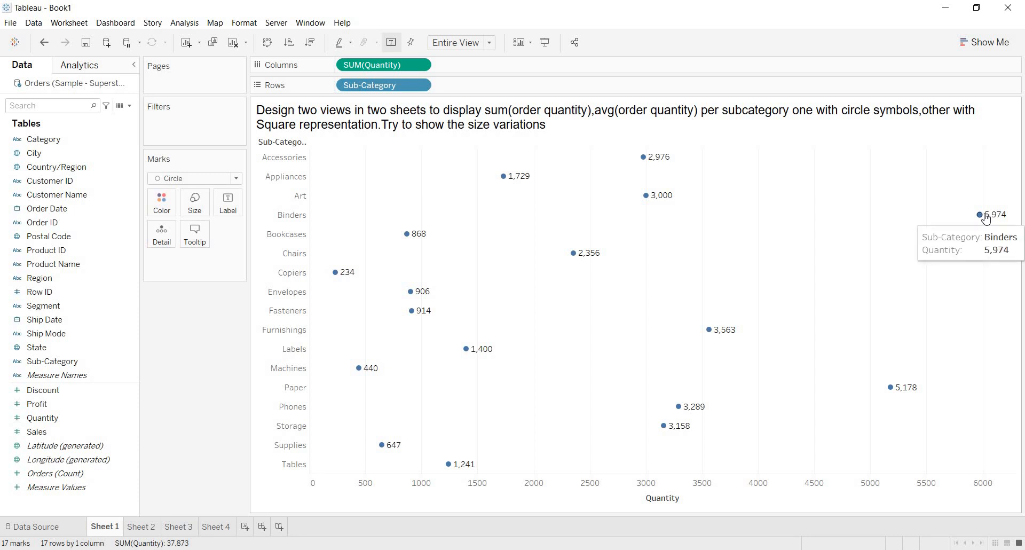
mouse_move(360, 226)
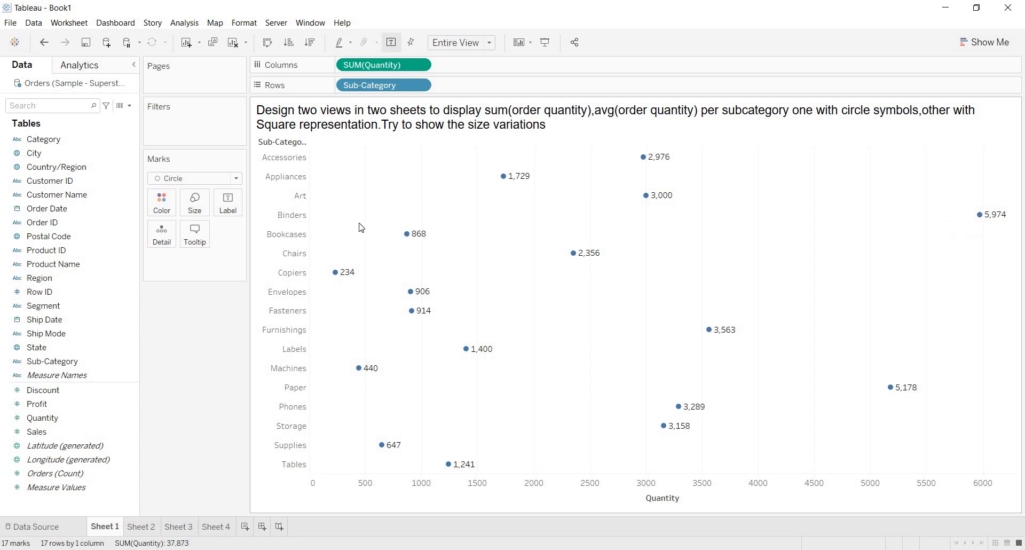
mouse_move(307, 226)
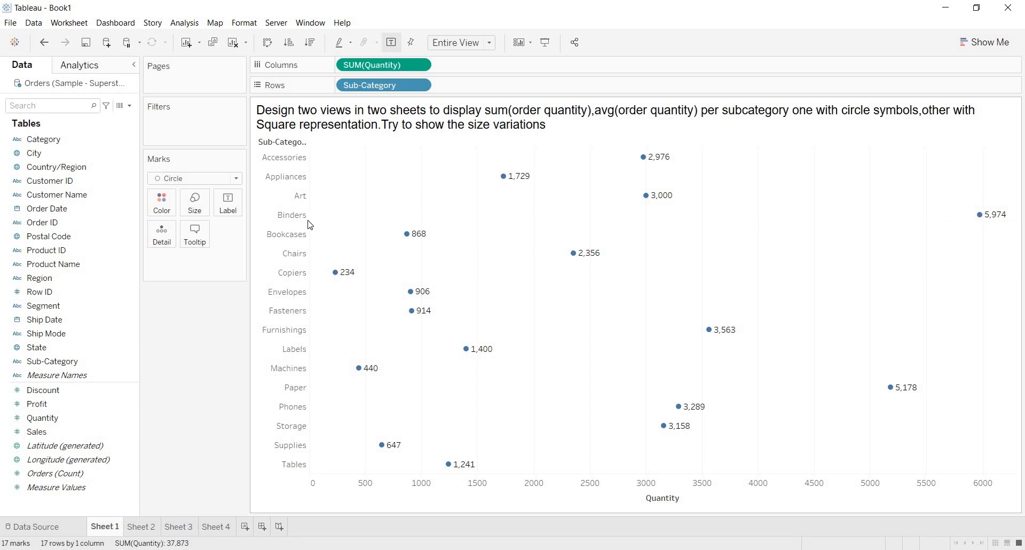
mouse_move(520, 418)
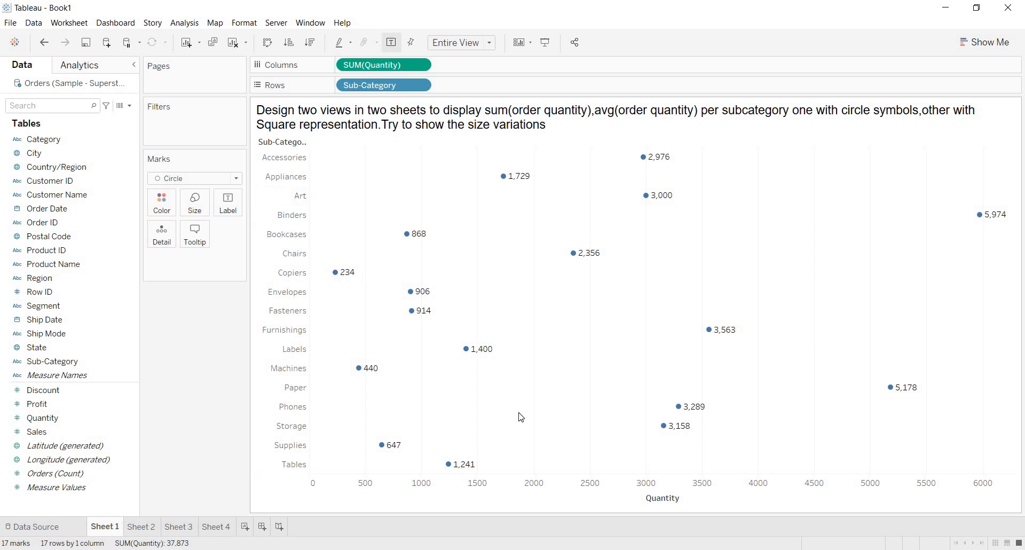
mouse_move(418, 163)
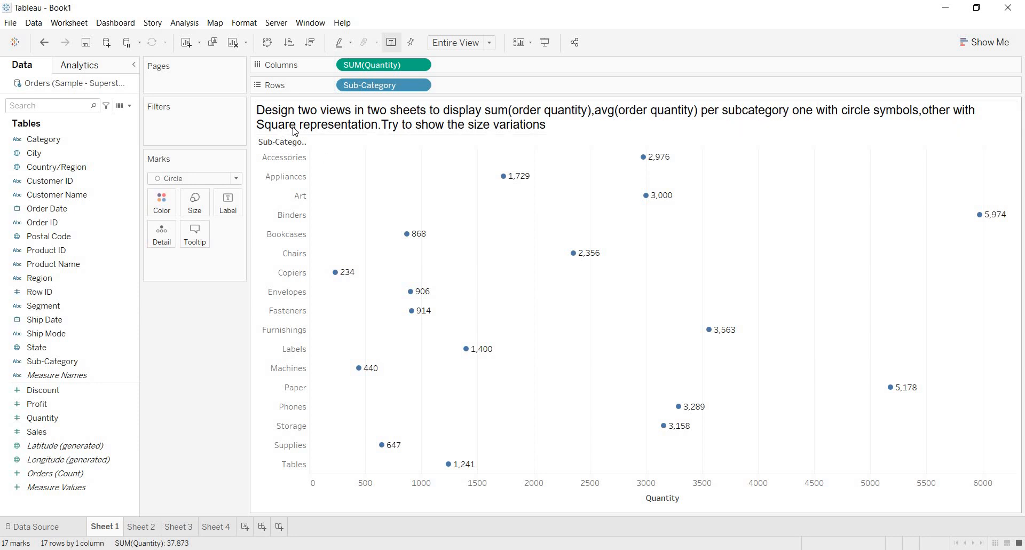
mouse_move(223, 415)
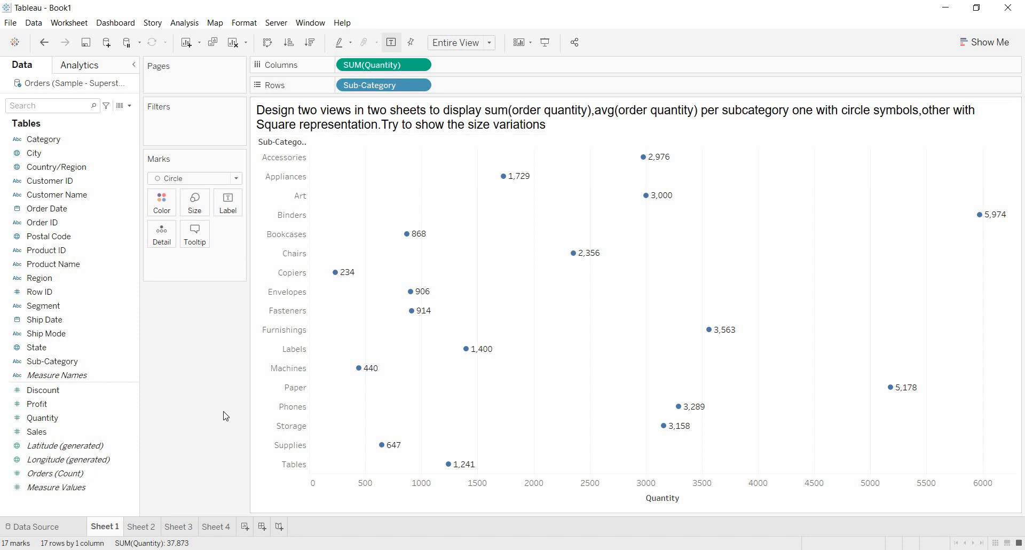
mouse_move(636, 303)
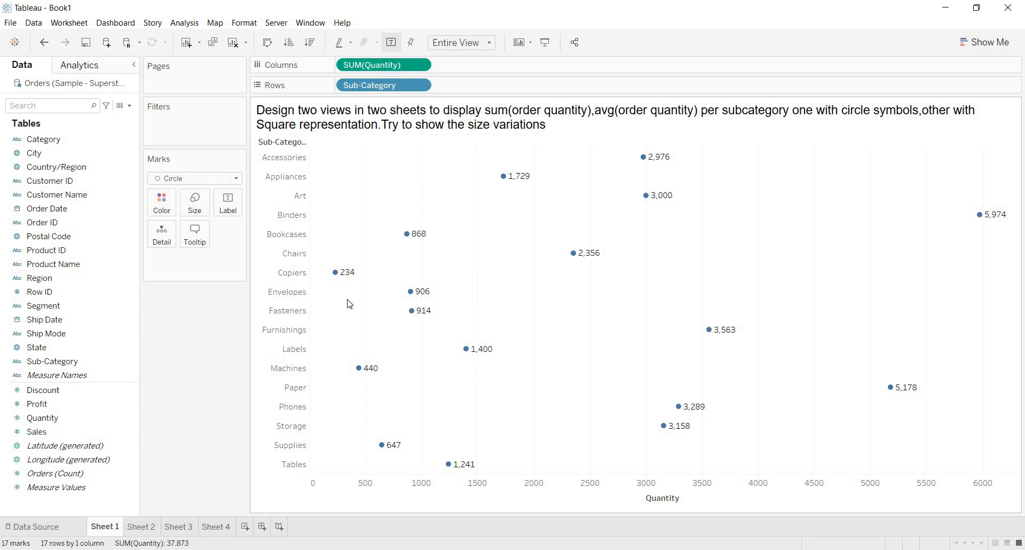
mouse_move(608, 345)
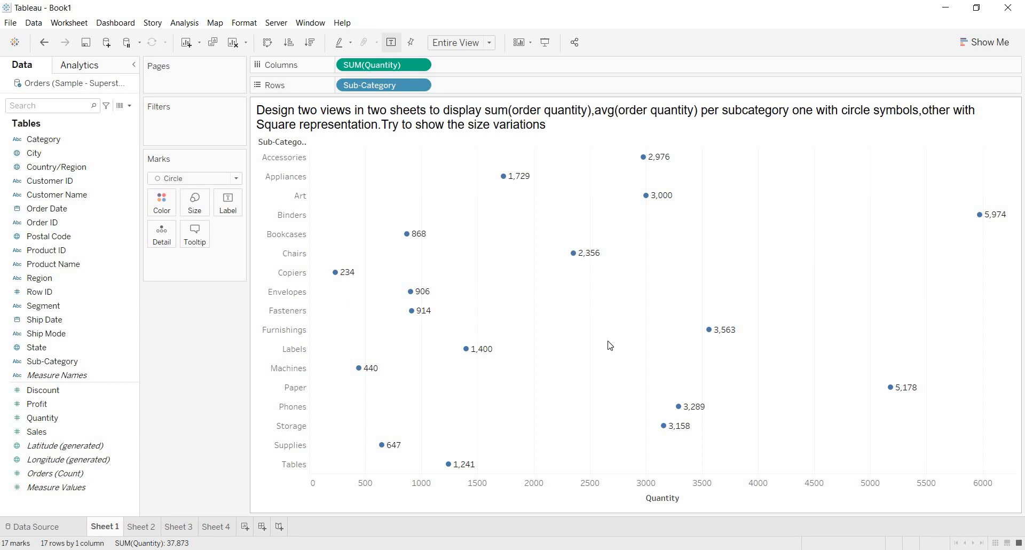
mouse_move(391, 280)
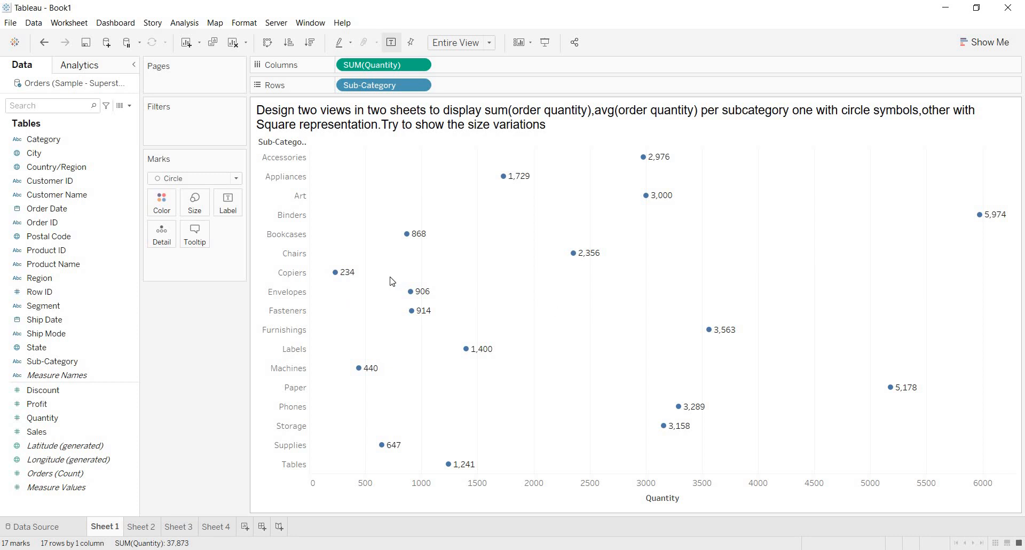
mouse_move(974, 214)
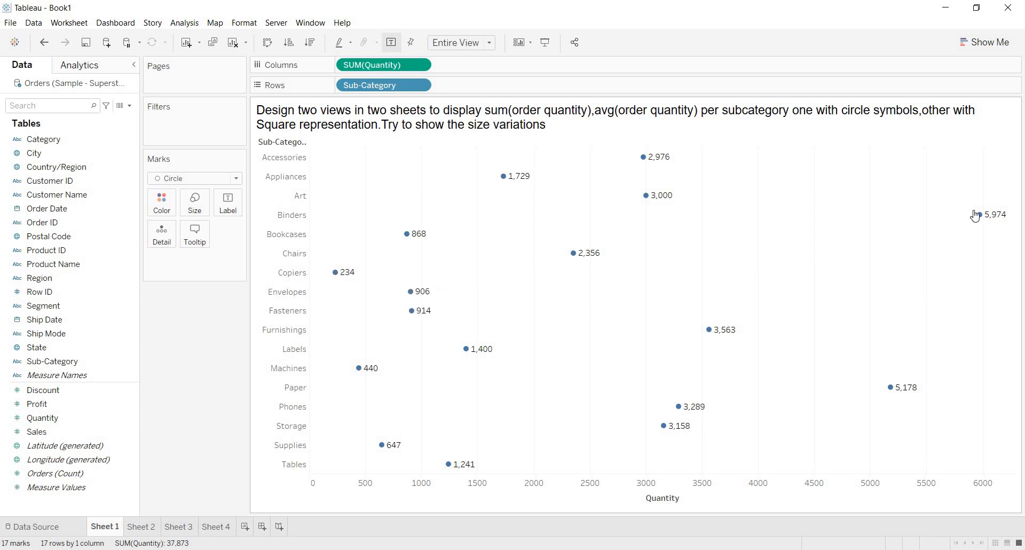
mouse_move(679, 406)
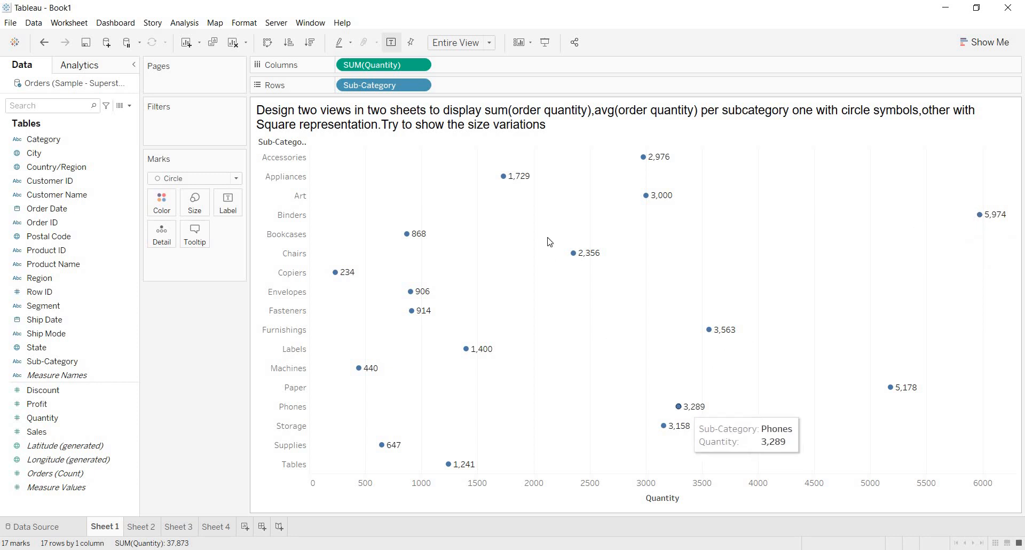
mouse_move(425, 329)
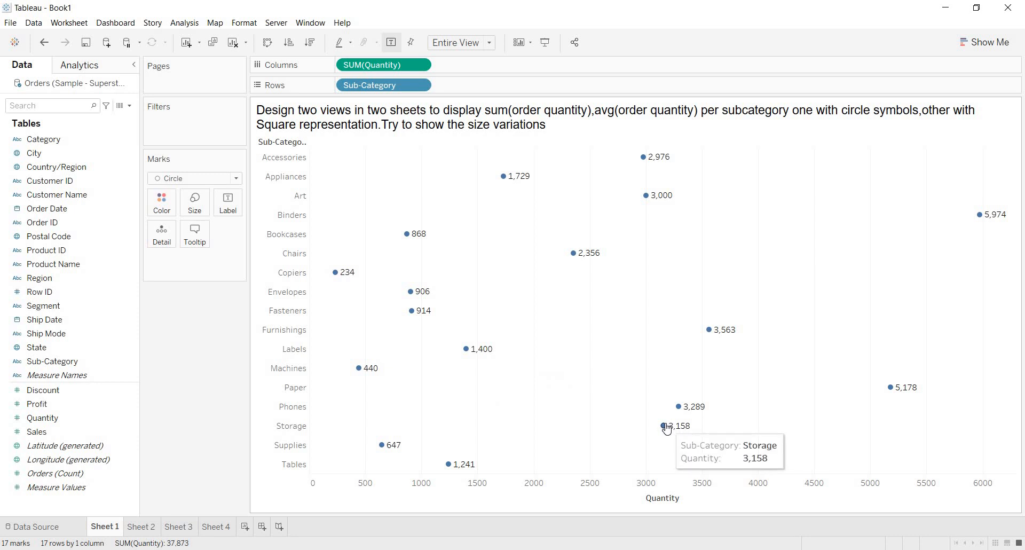
mouse_move(678, 406)
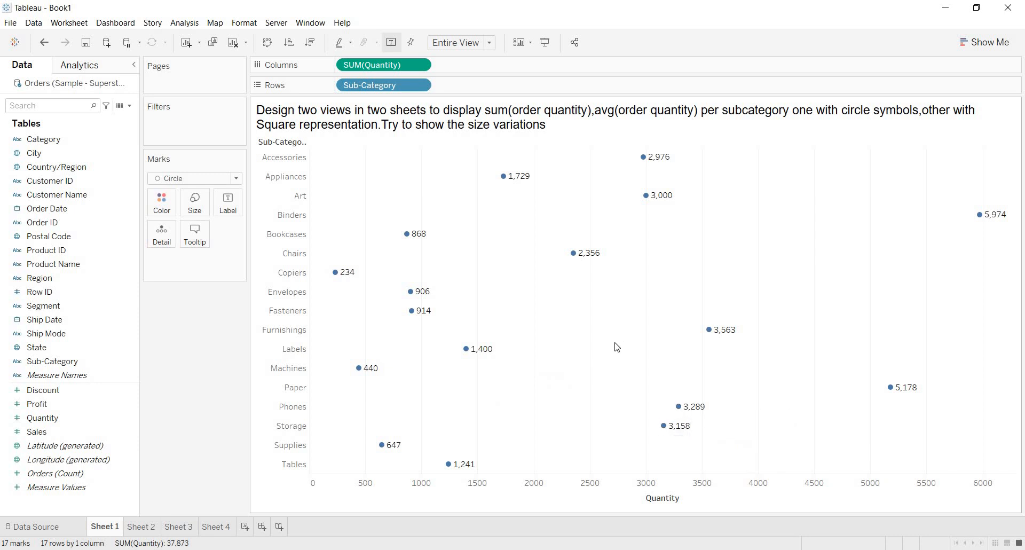
mouse_move(575, 255)
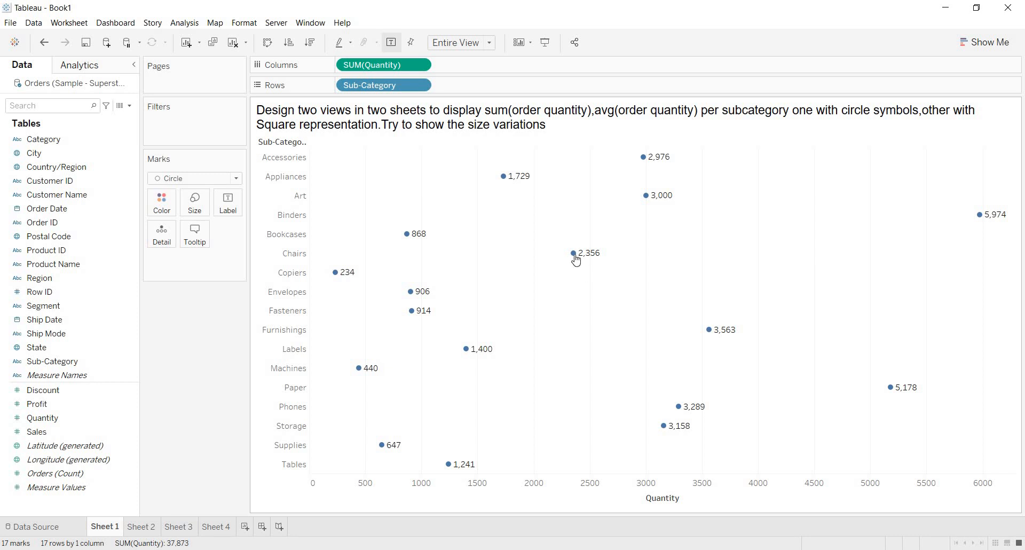
mouse_move(407, 238)
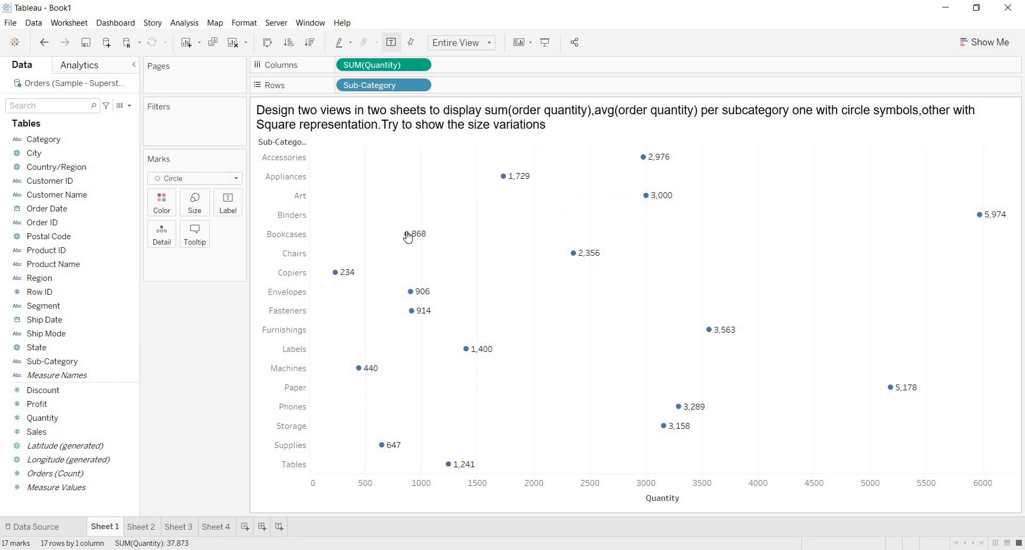
mouse_move(410, 292)
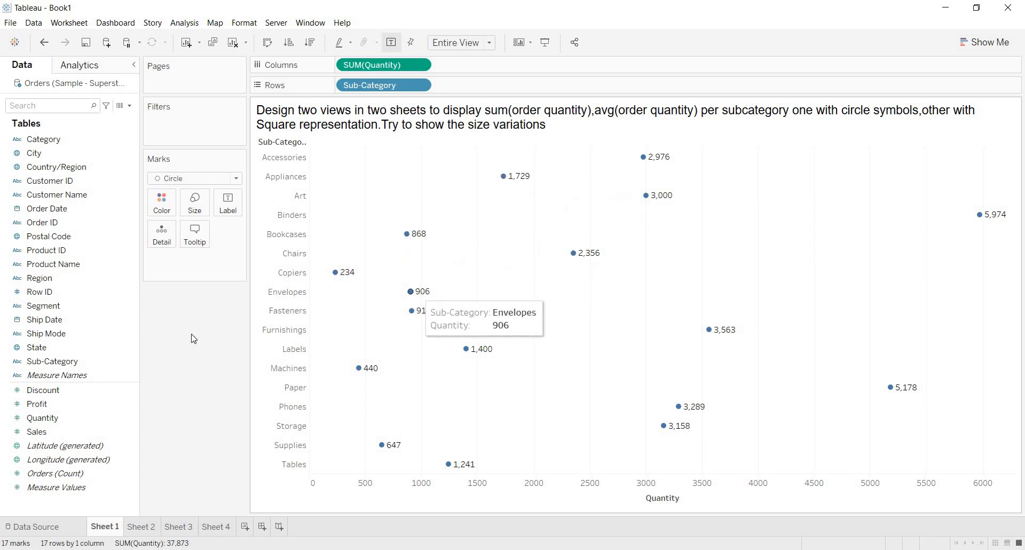
click(43, 417)
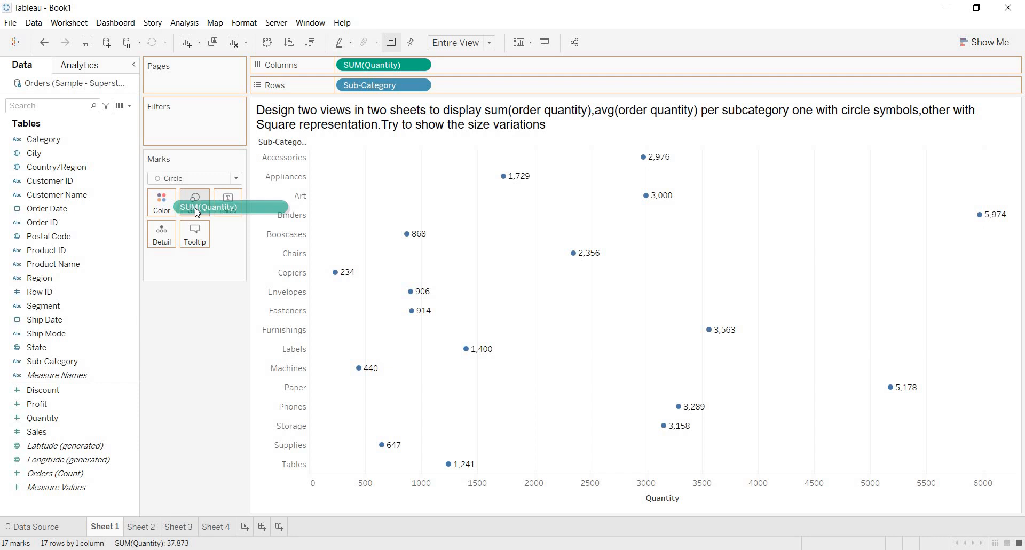
Size the circles by SUM(Quantity), giving a size legend from 234 to 5,974.
drag(195, 198, 194, 209)
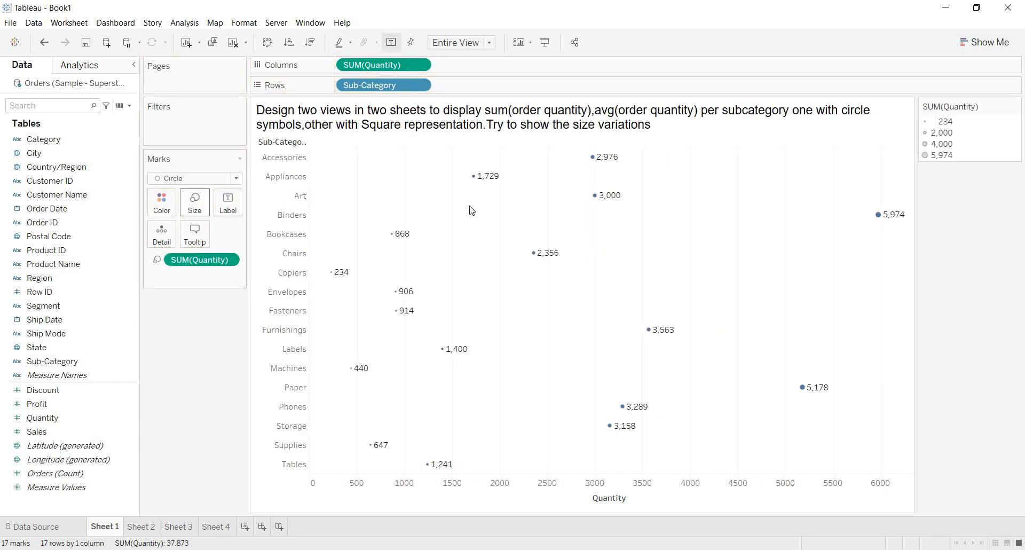
mouse_move(335, 273)
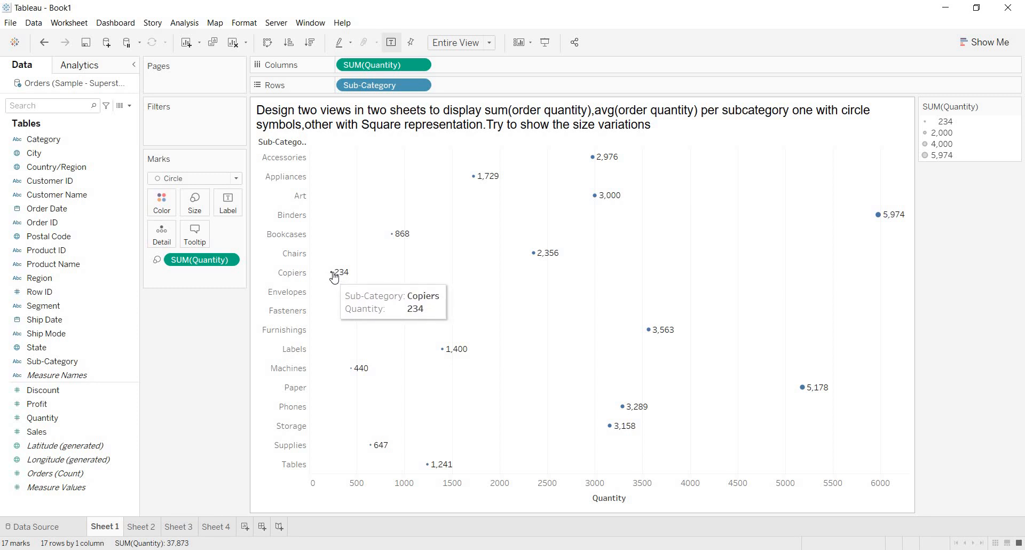
mouse_move(237, 312)
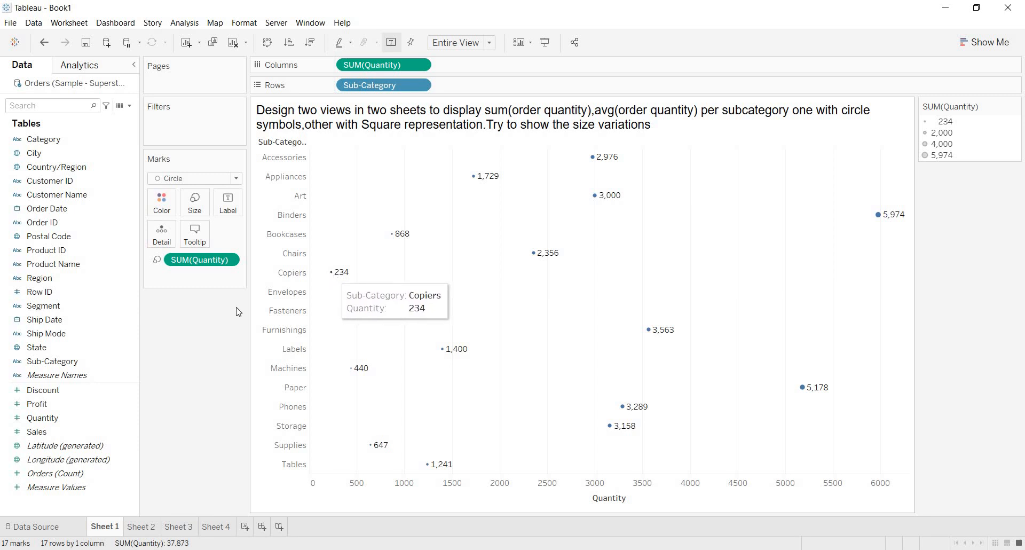
Increase the mark size so the quantity differences between circles stand out.
click(193, 202)
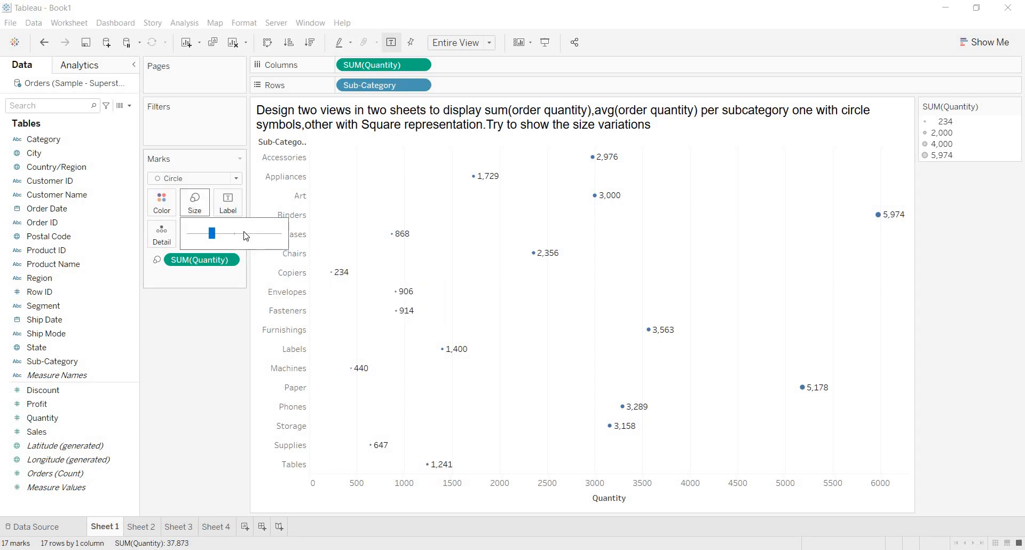
drag(211, 233, 268, 232)
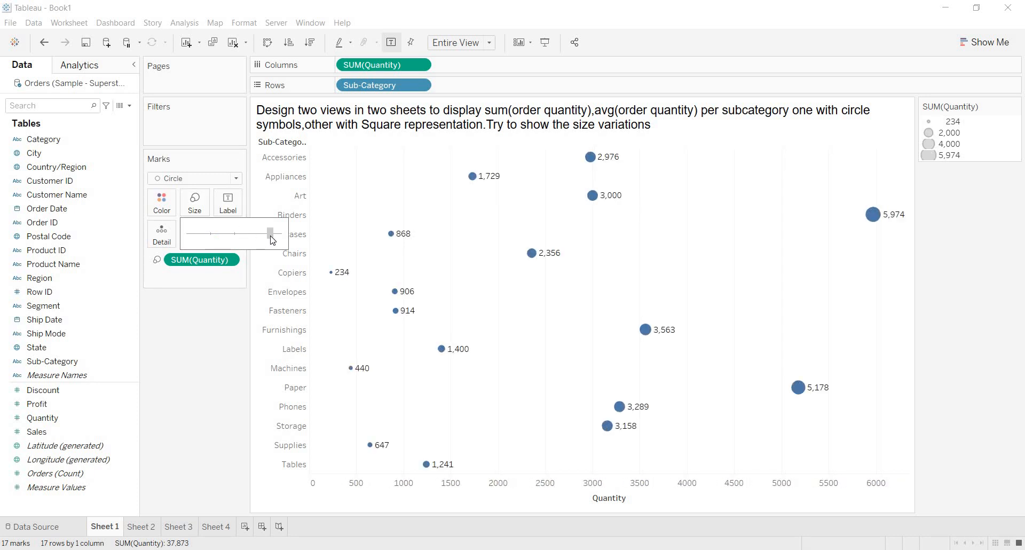
drag(267, 230, 255, 230)
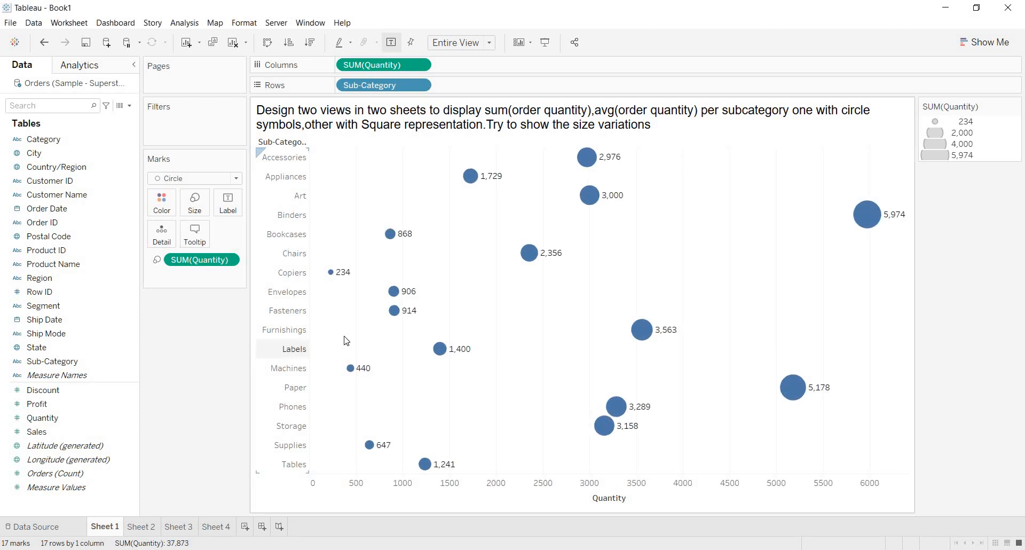
mouse_move(403, 318)
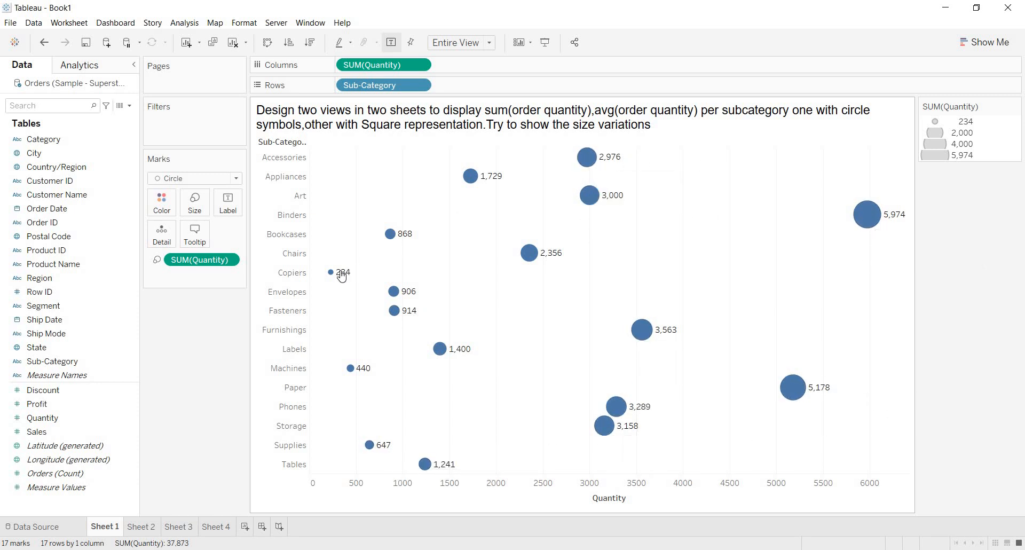
mouse_move(496, 389)
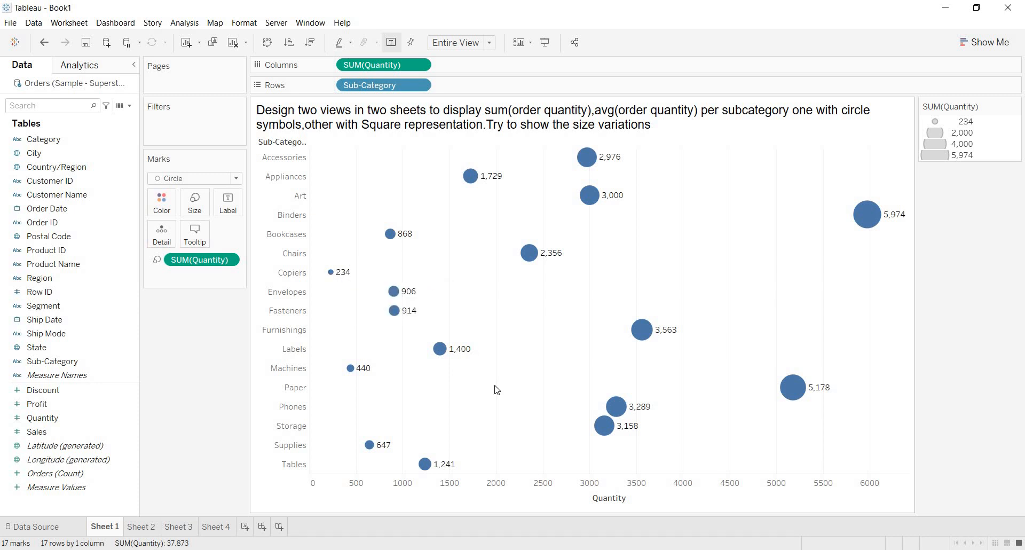
mouse_move(247, 397)
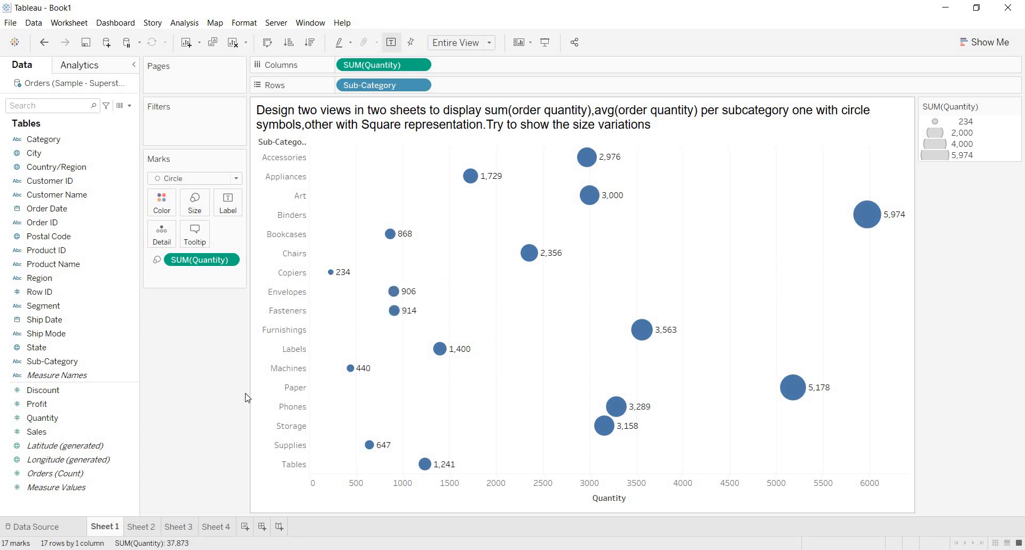
mouse_move(152, 507)
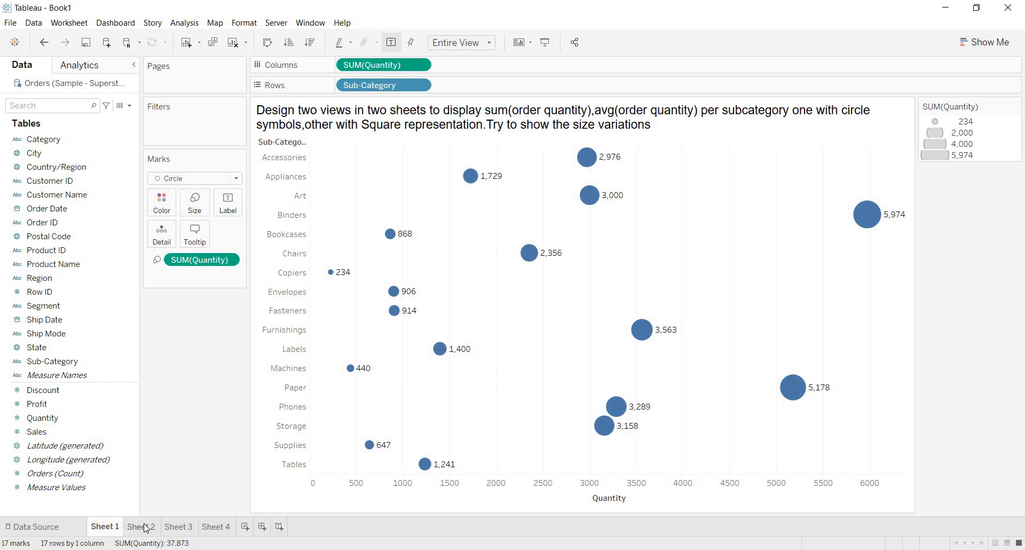
click(141, 527)
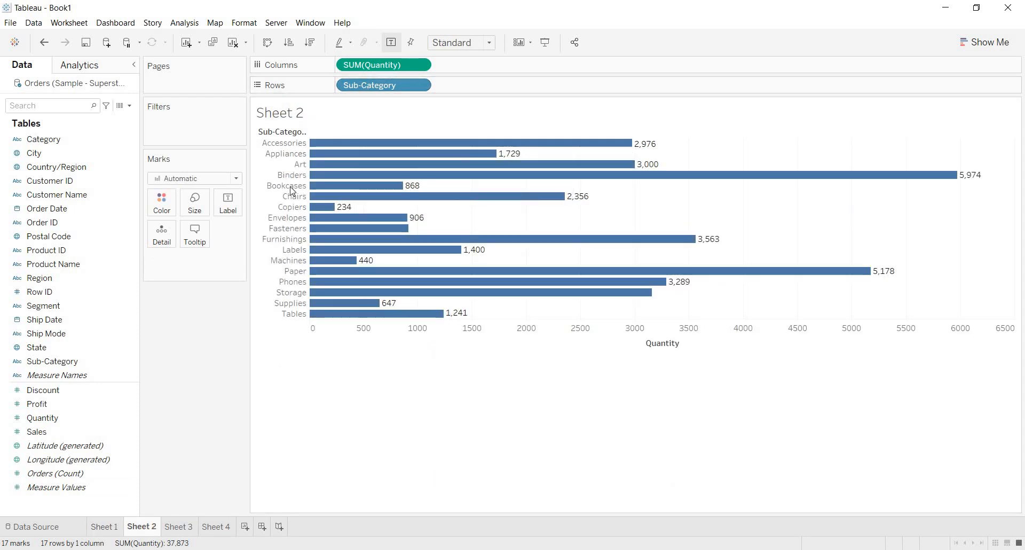
click(104, 526)
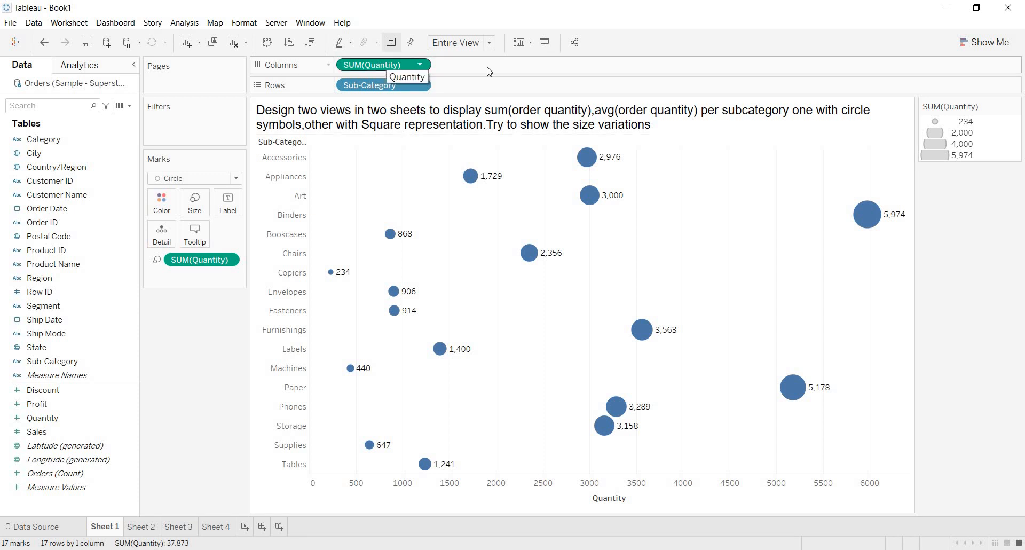
mouse_move(587, 196)
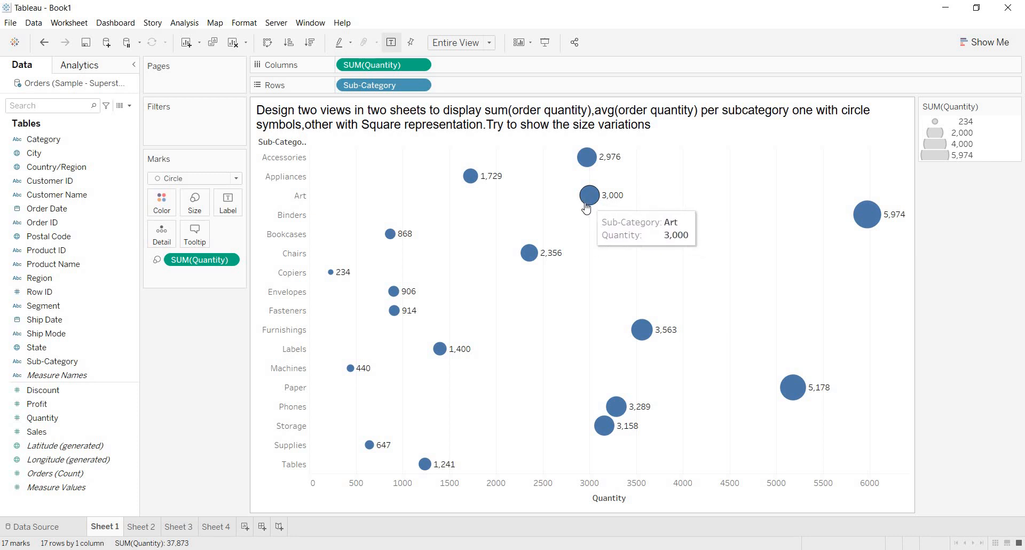
mouse_move(594, 220)
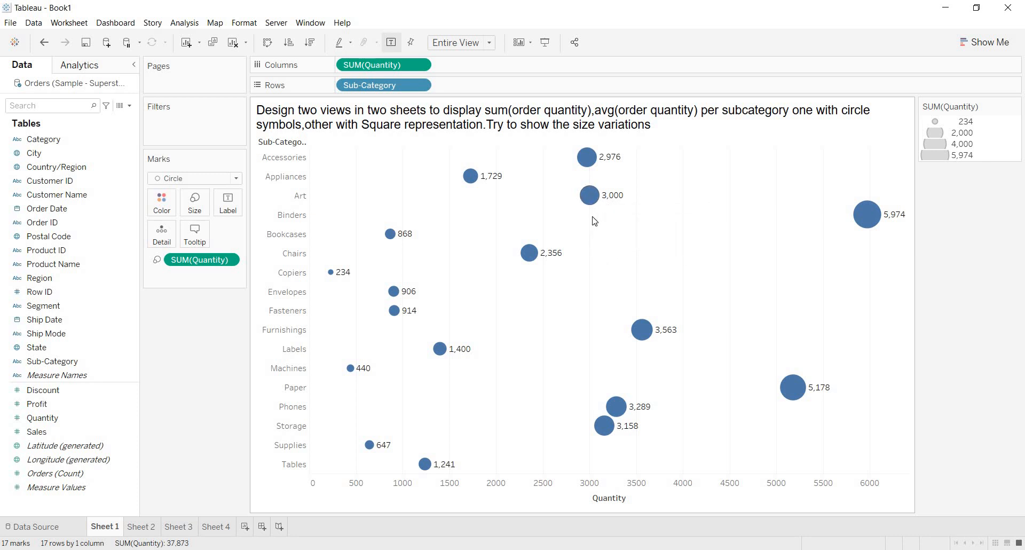
mouse_move(256, 313)
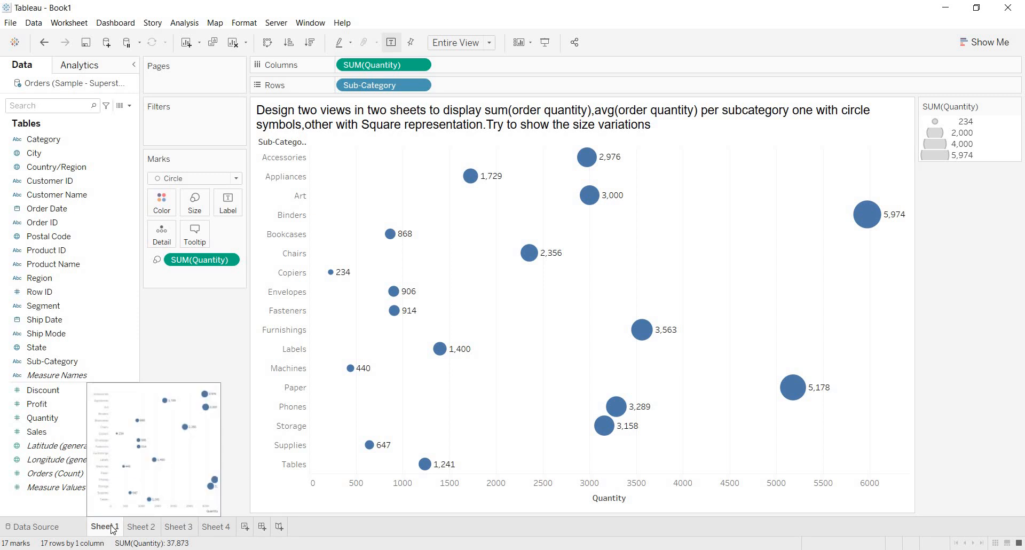
Duplicate Sheet 1 into Sheet 1 (2) and switch to it.
right_click(103, 527)
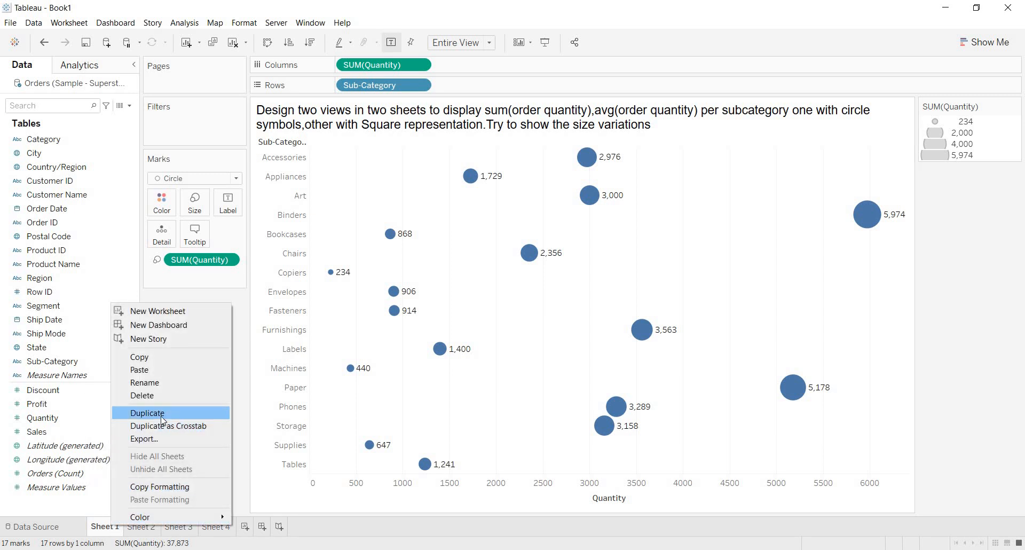
click(149, 412)
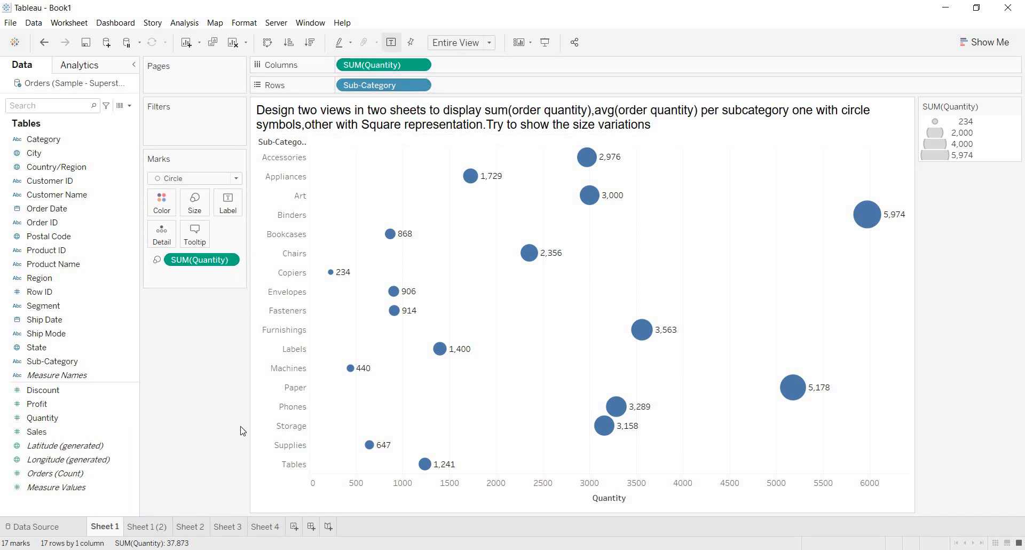
click(146, 526)
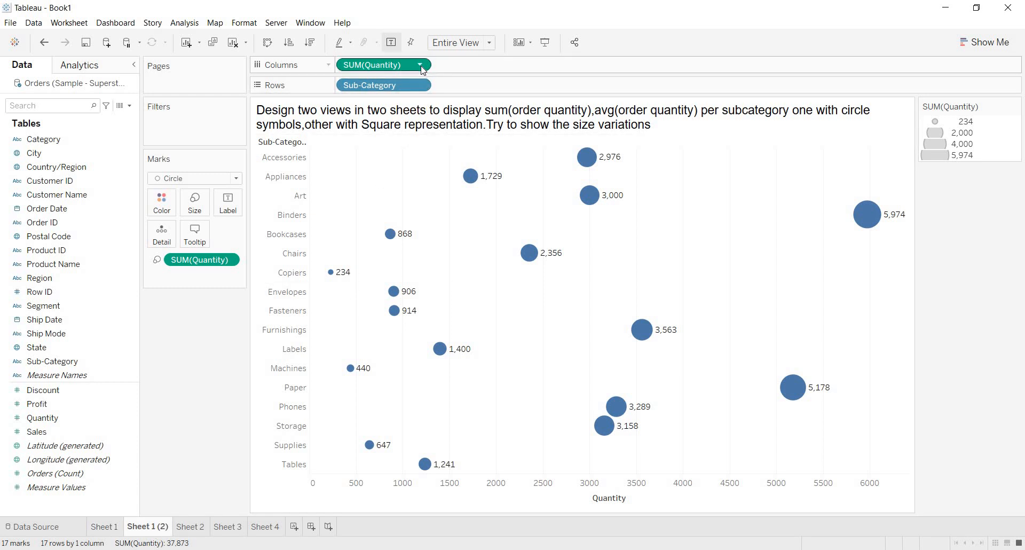
Change both the Columns and Size Quantity measures from Sum to Average.
click(419, 65)
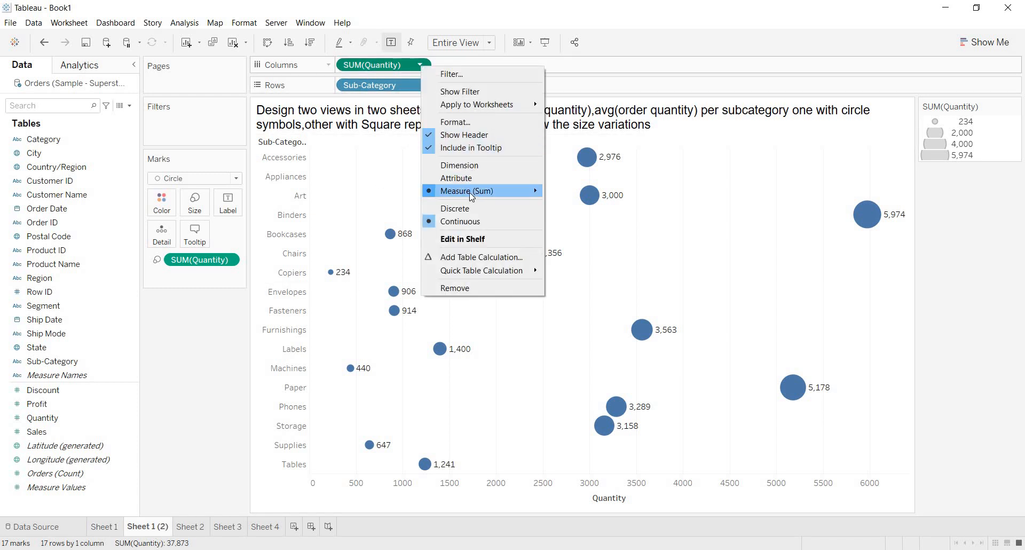
click(466, 190)
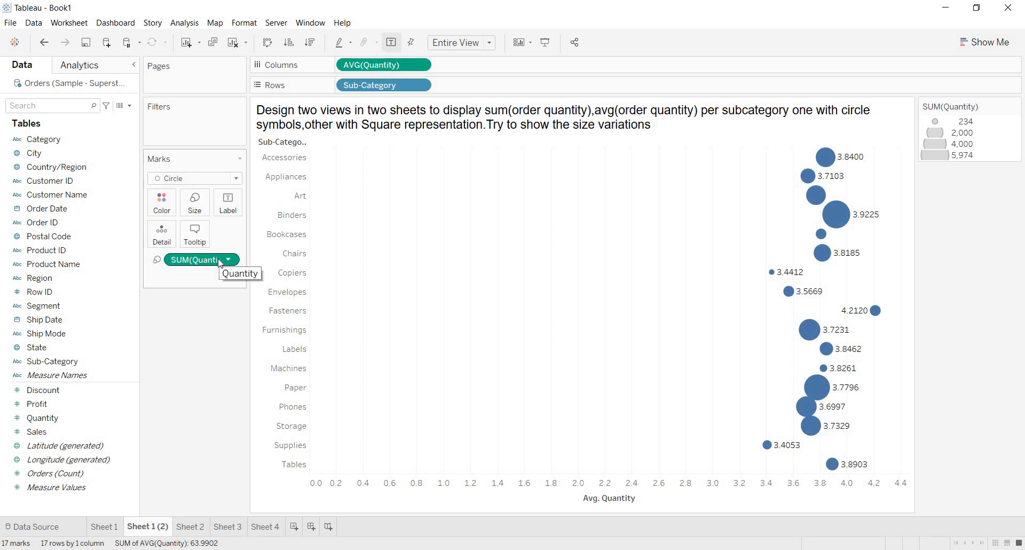
right_click(200, 260)
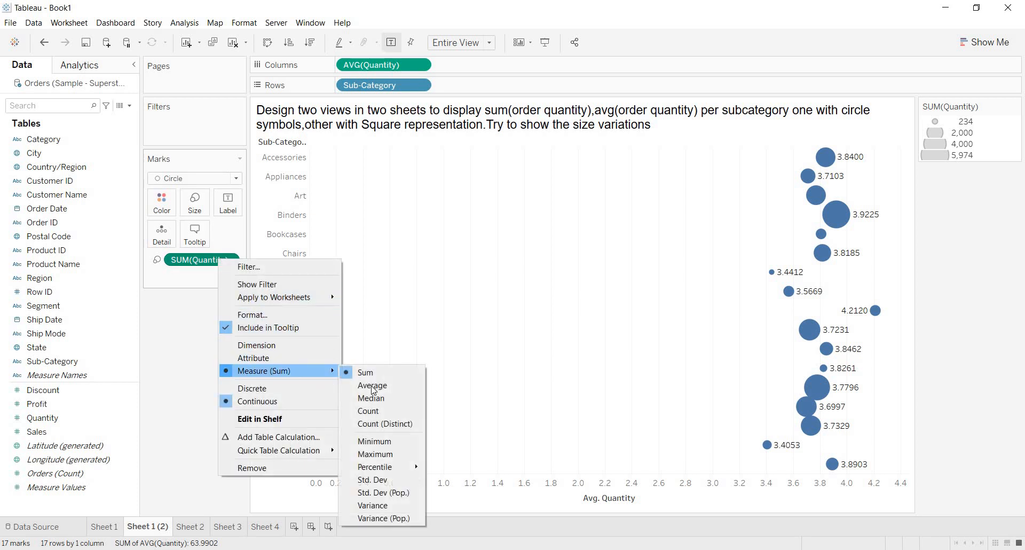
click(372, 385)
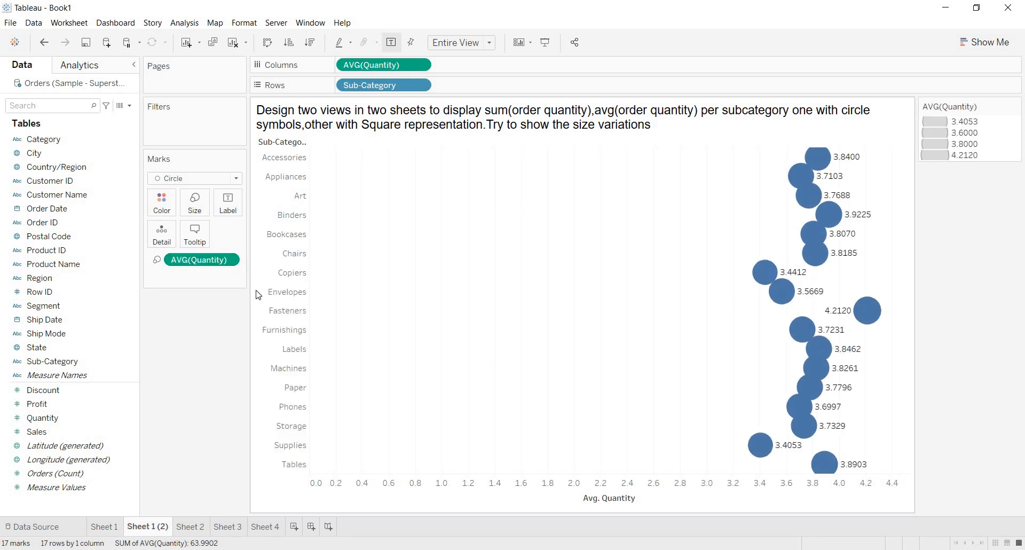
Reduce the mark size so the average-quantity circles no longer overlap.
click(194, 202)
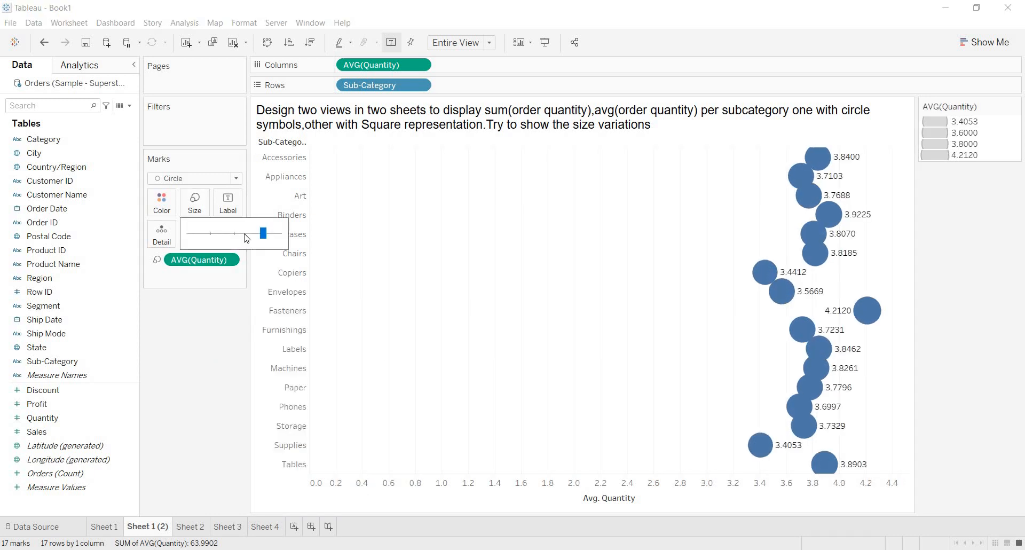
drag(265, 232, 235, 231)
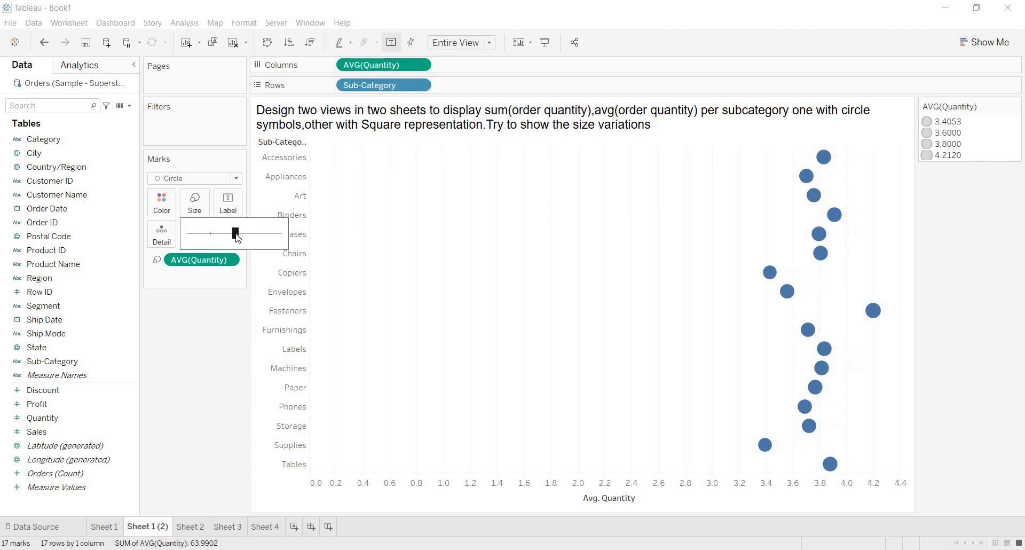
drag(235, 234, 234, 234)
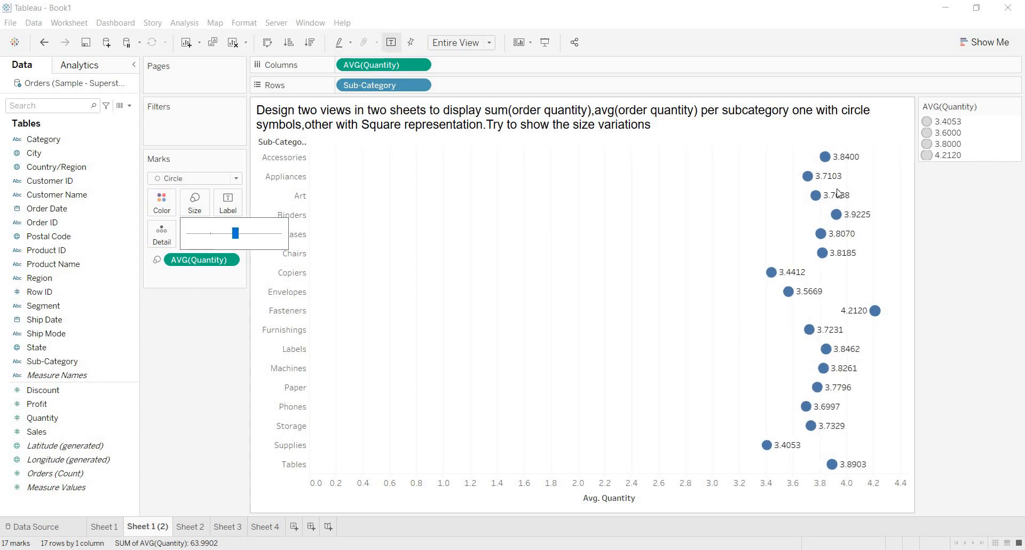
mouse_move(816, 194)
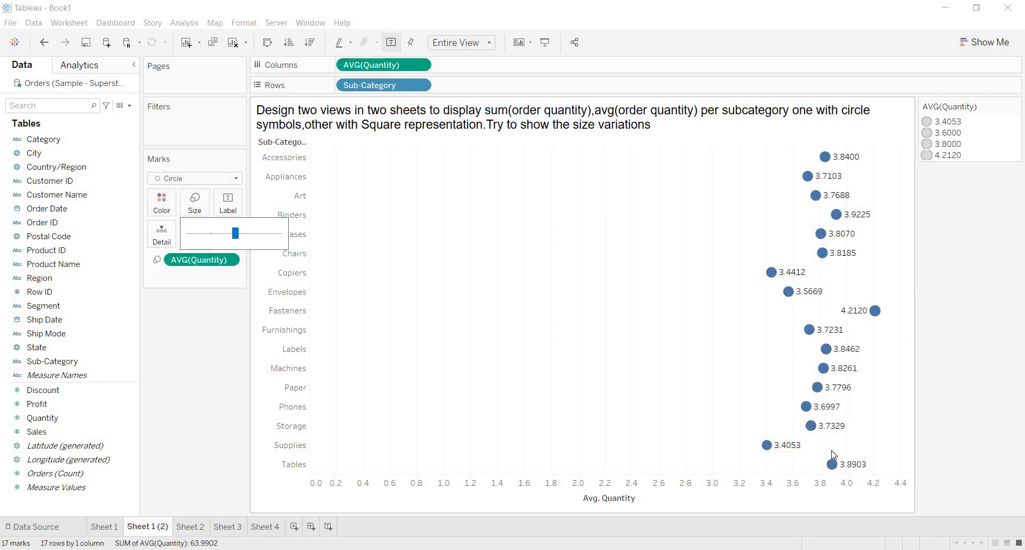
mouse_move(808, 329)
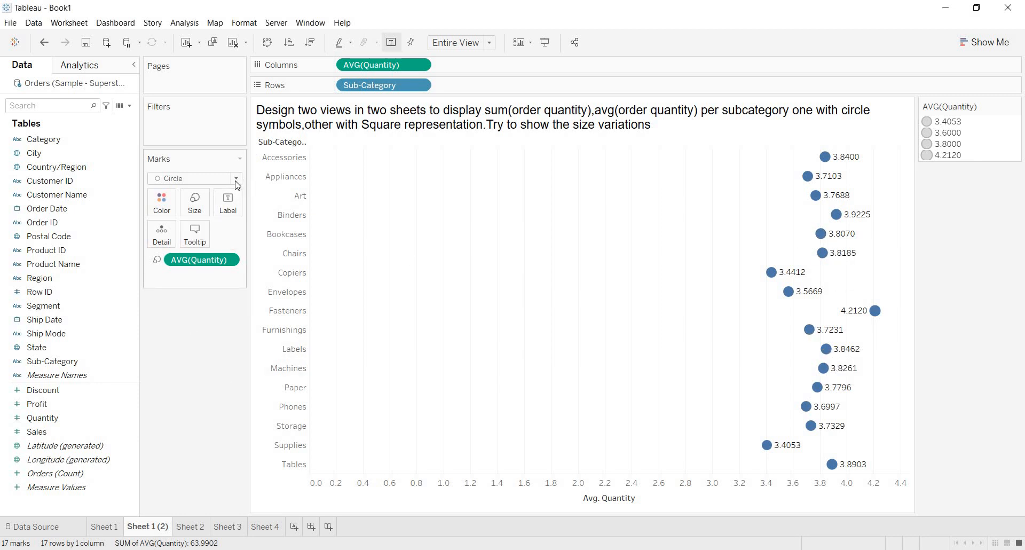
Set the mark type to Square for the average-Quantity marks.
click(235, 178)
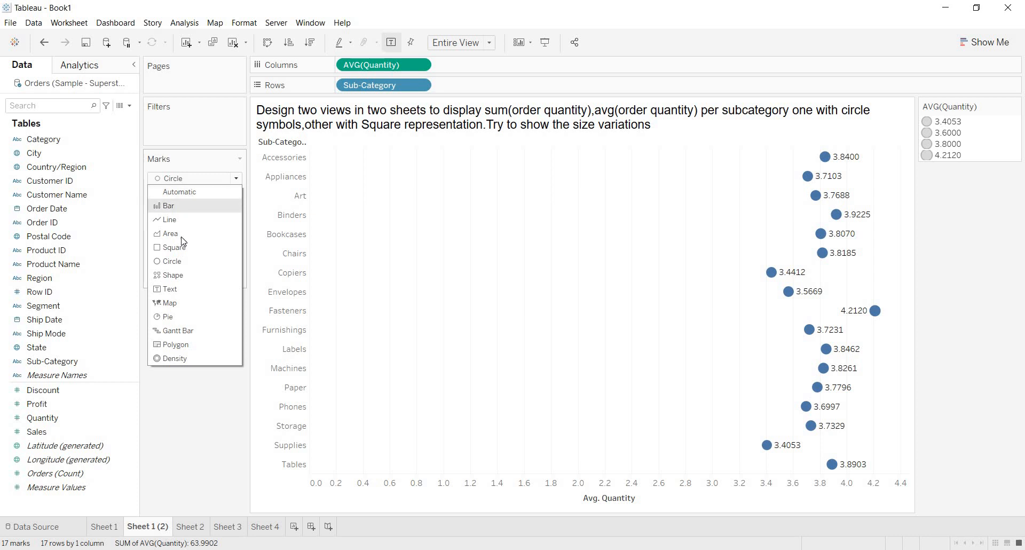
mouse_move(174, 247)
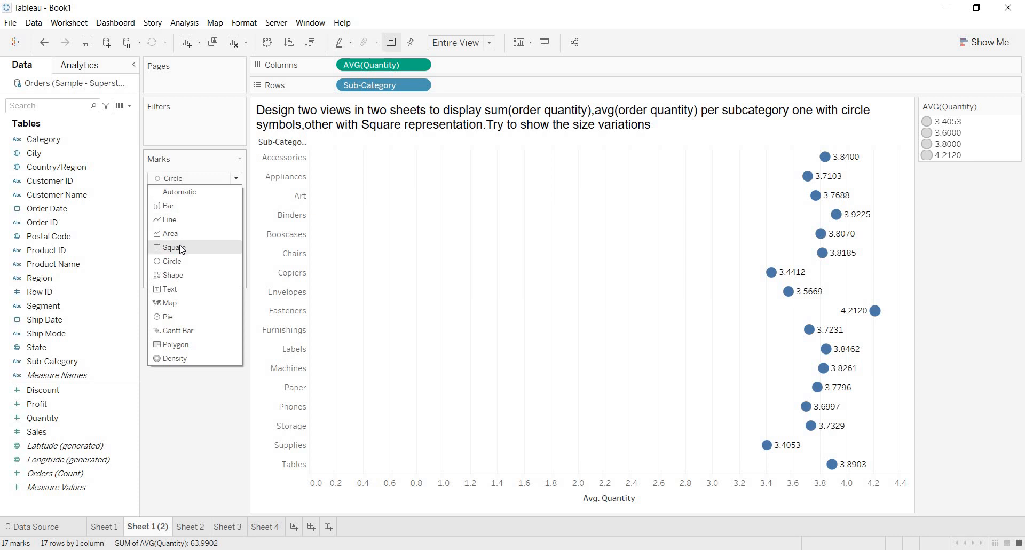
click(173, 247)
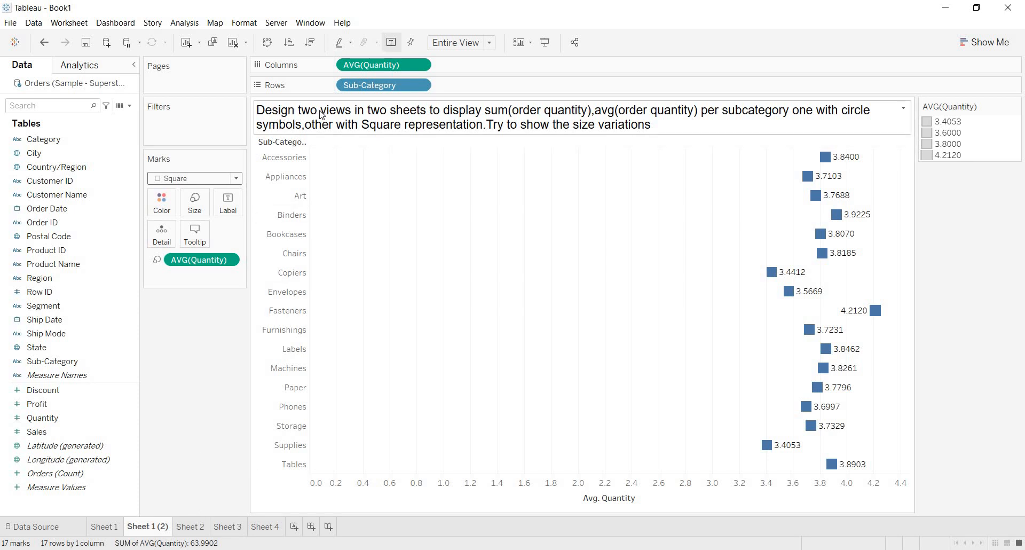
mouse_move(611, 130)
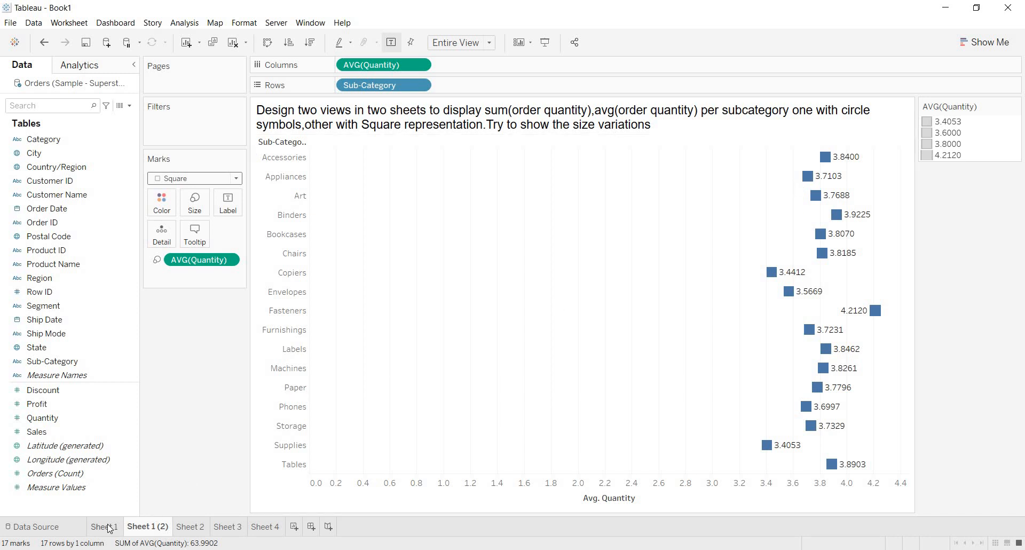
click(104, 526)
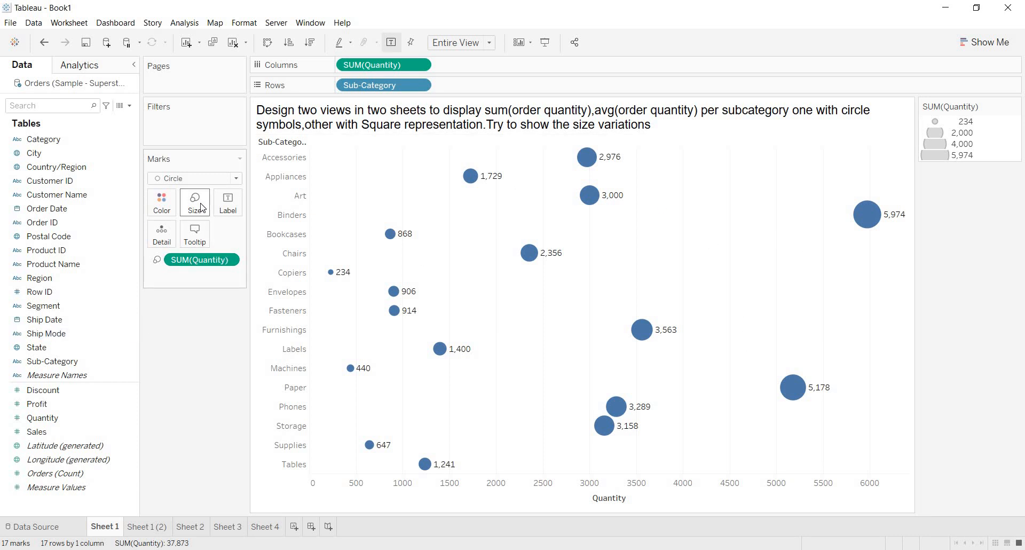
mouse_move(194, 201)
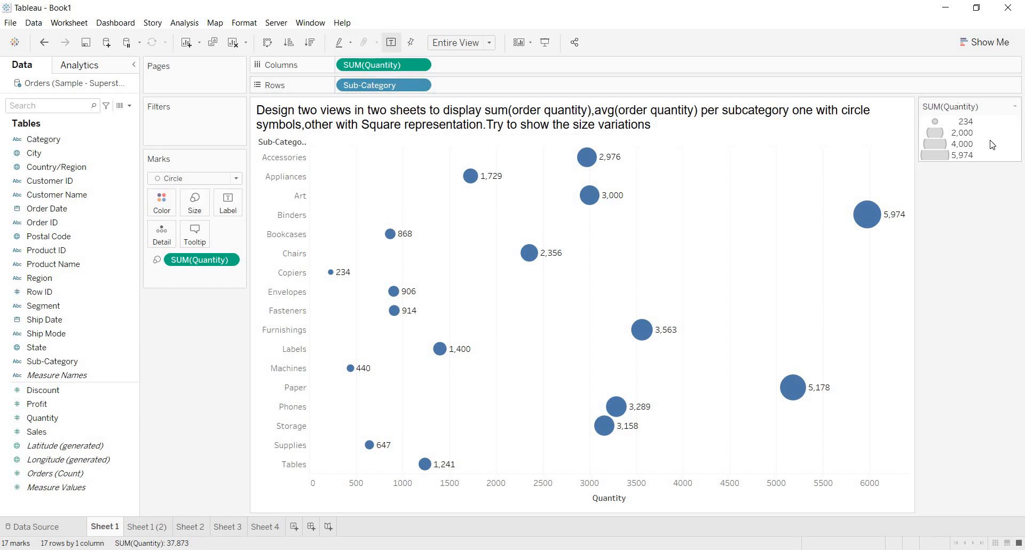
mouse_move(986, 155)
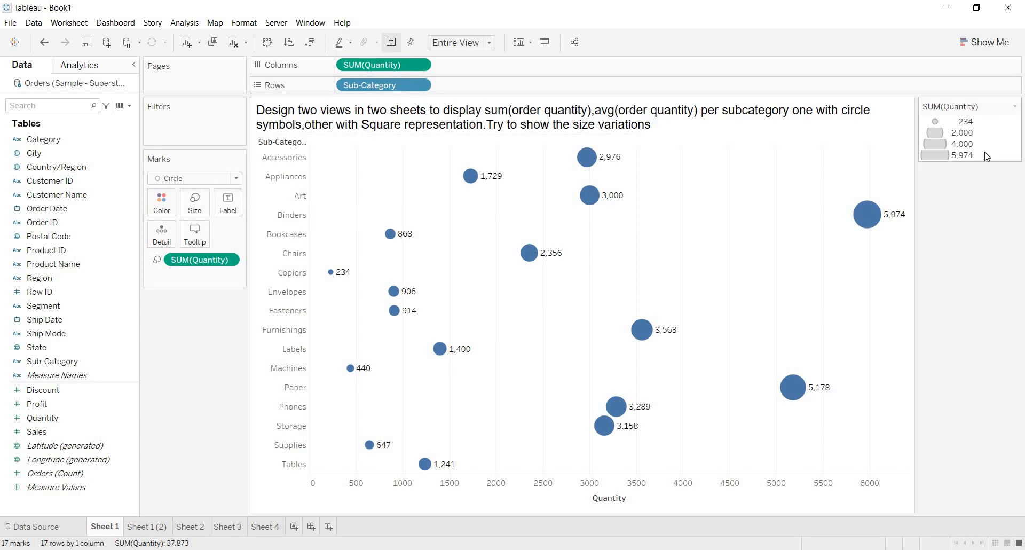
mouse_move(1018, 121)
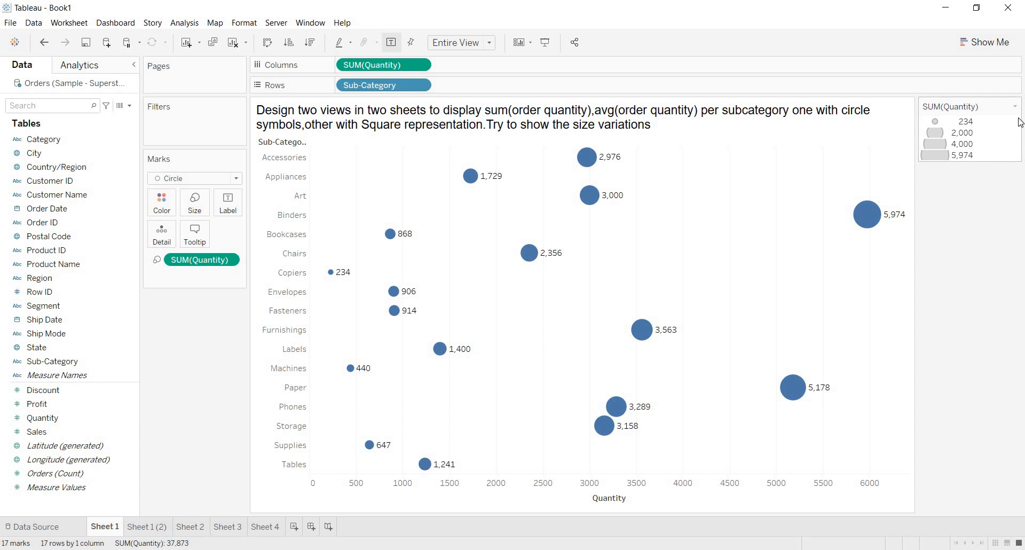
click(1015, 106)
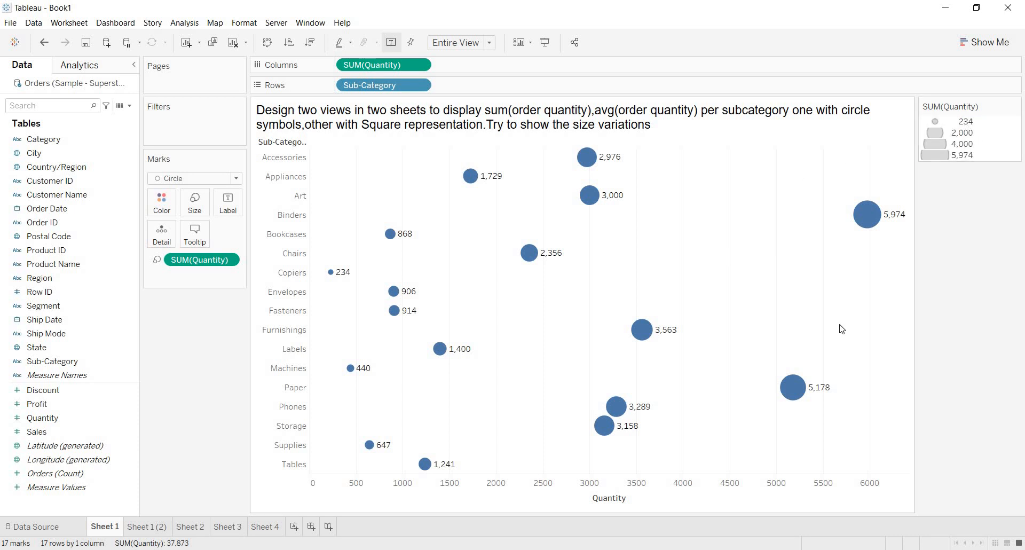
click(146, 527)
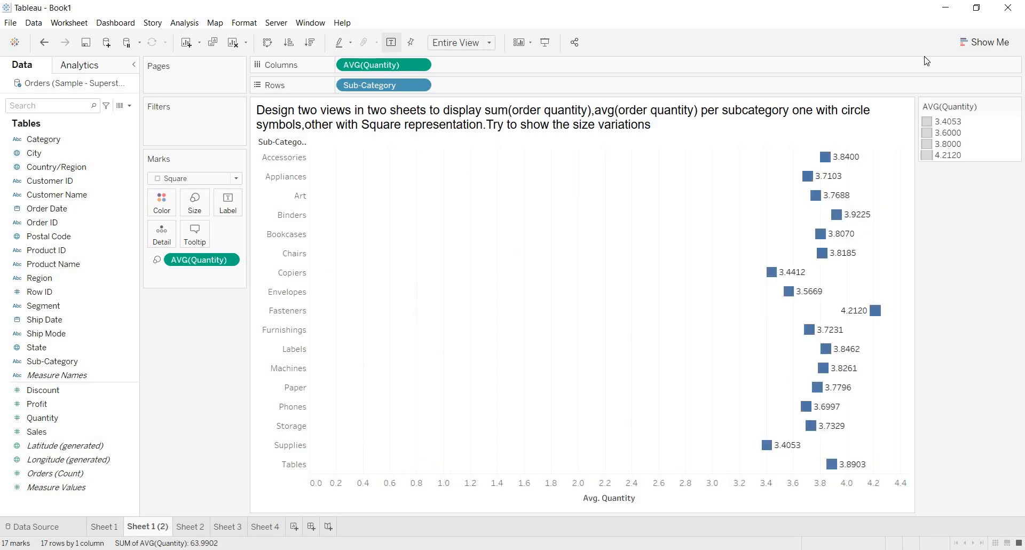
mouse_move(531, 145)
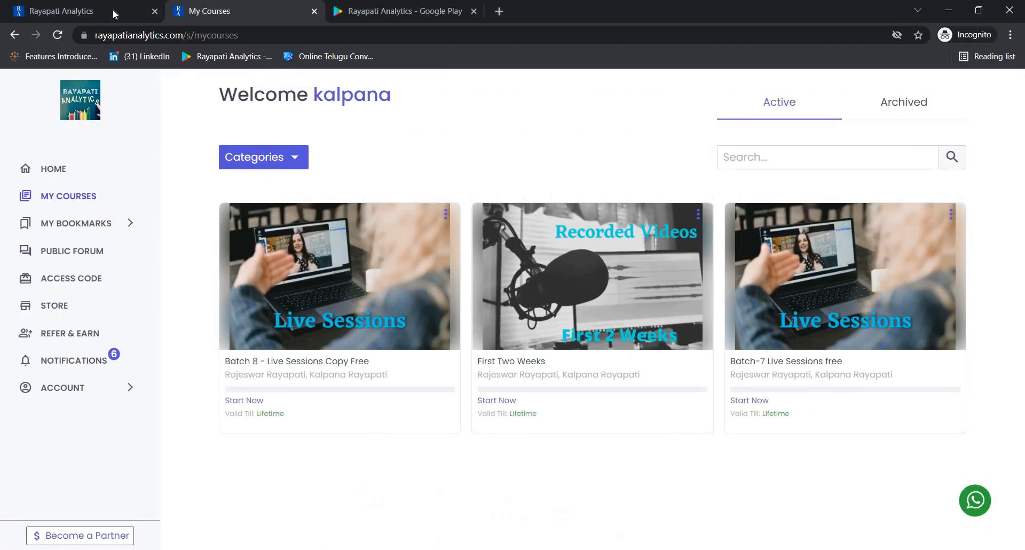
Switch to the Rayapati Analytics home page tab.
click(63, 11)
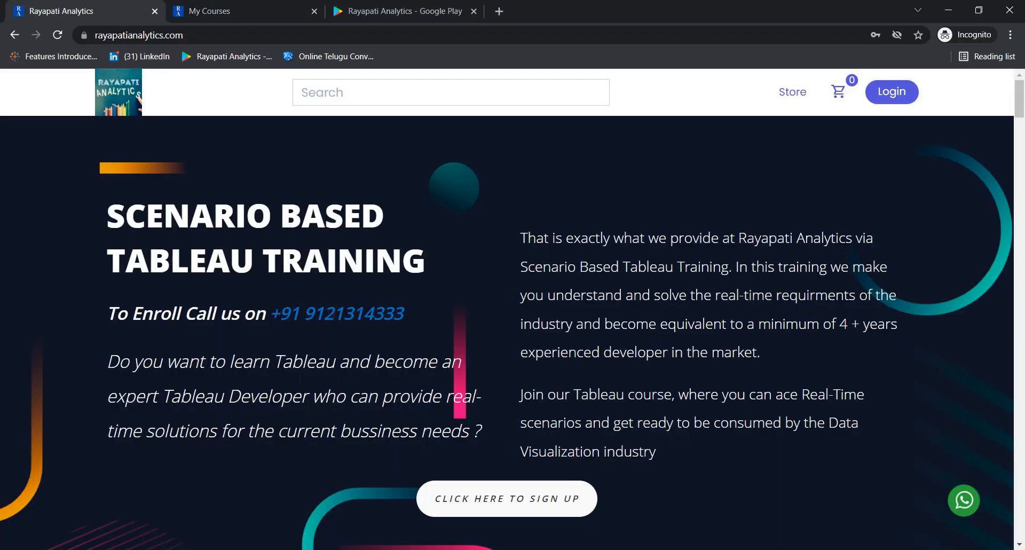
mouse_move(414, 328)
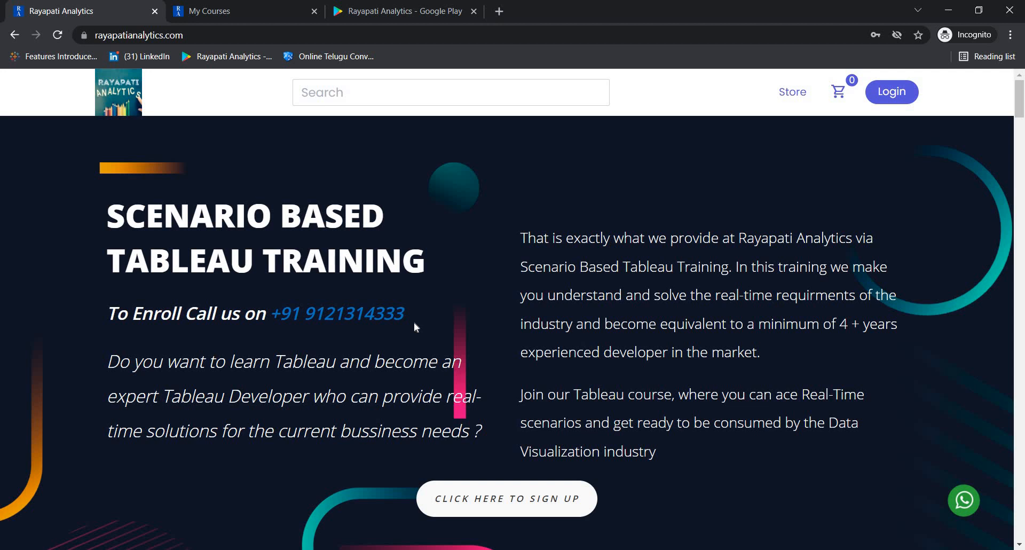
mouse_move(734, 317)
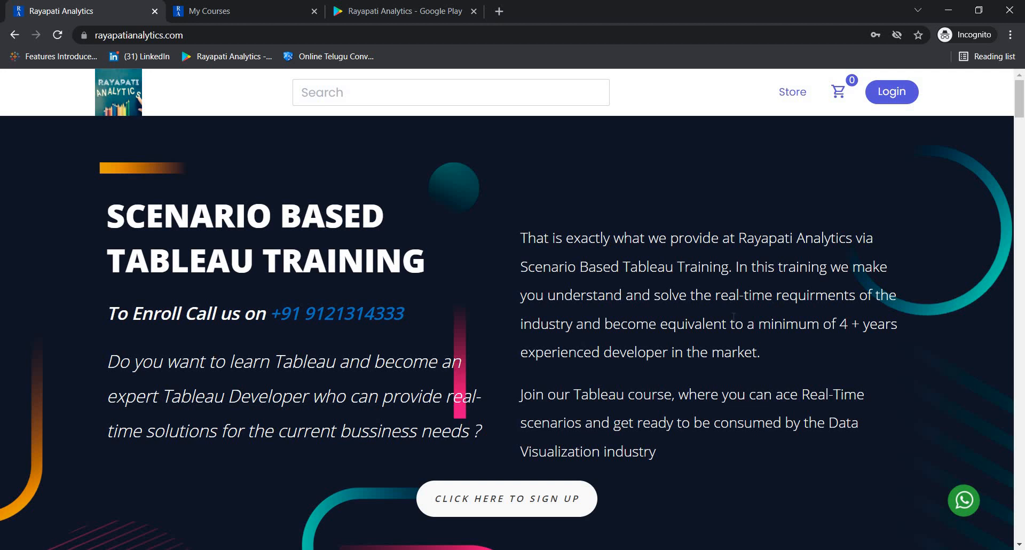